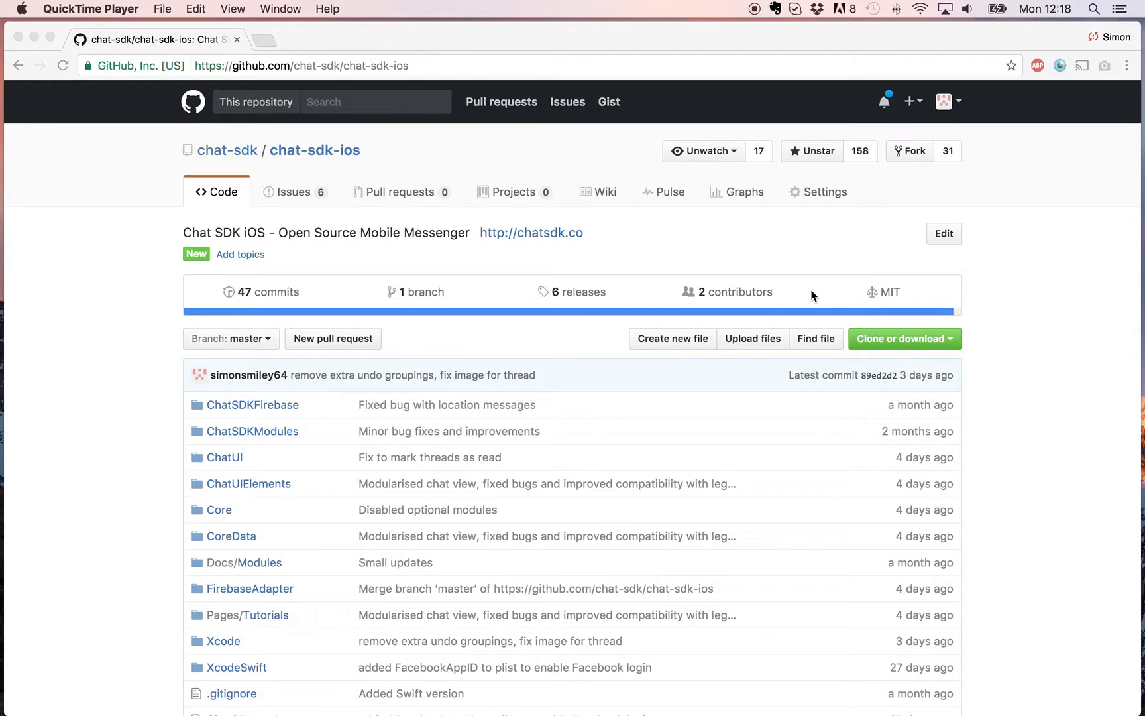
mouse_move(509, 258)
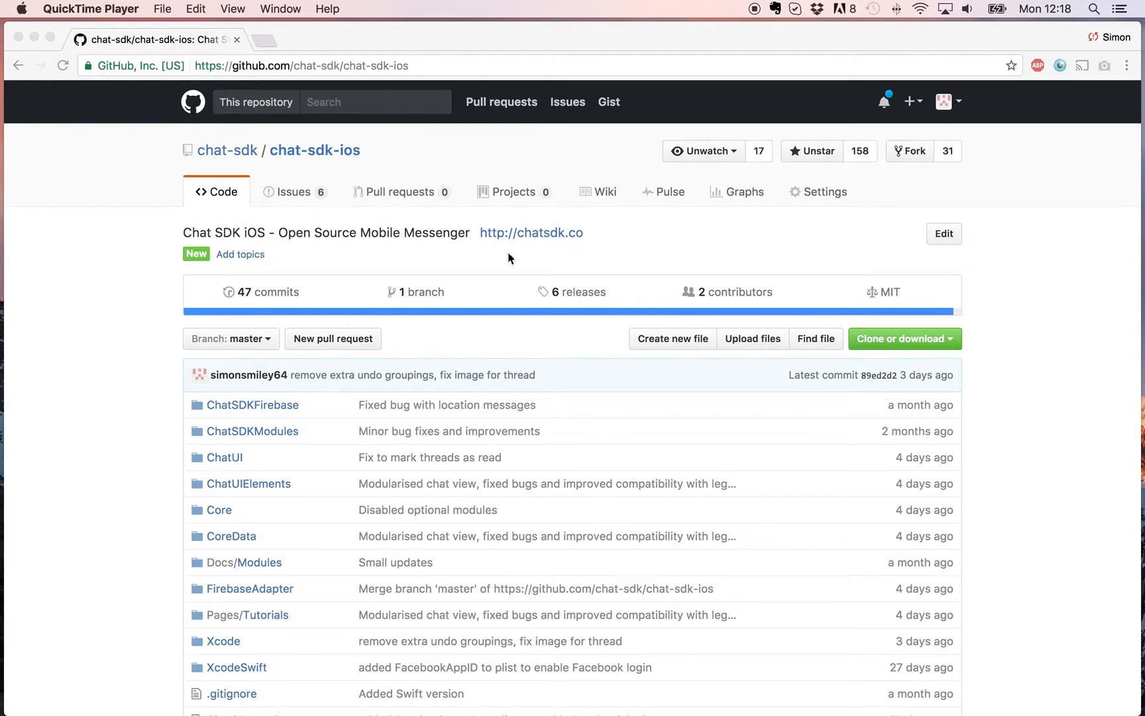
mouse_move(389, 235)
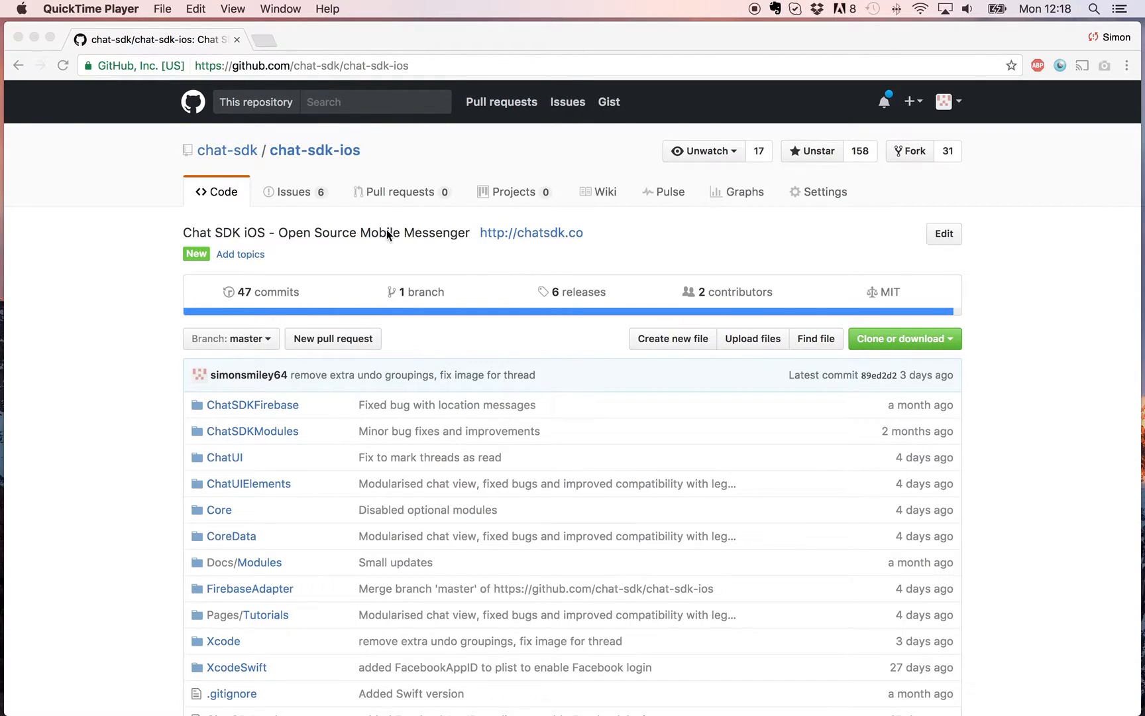
mouse_move(430, 135)
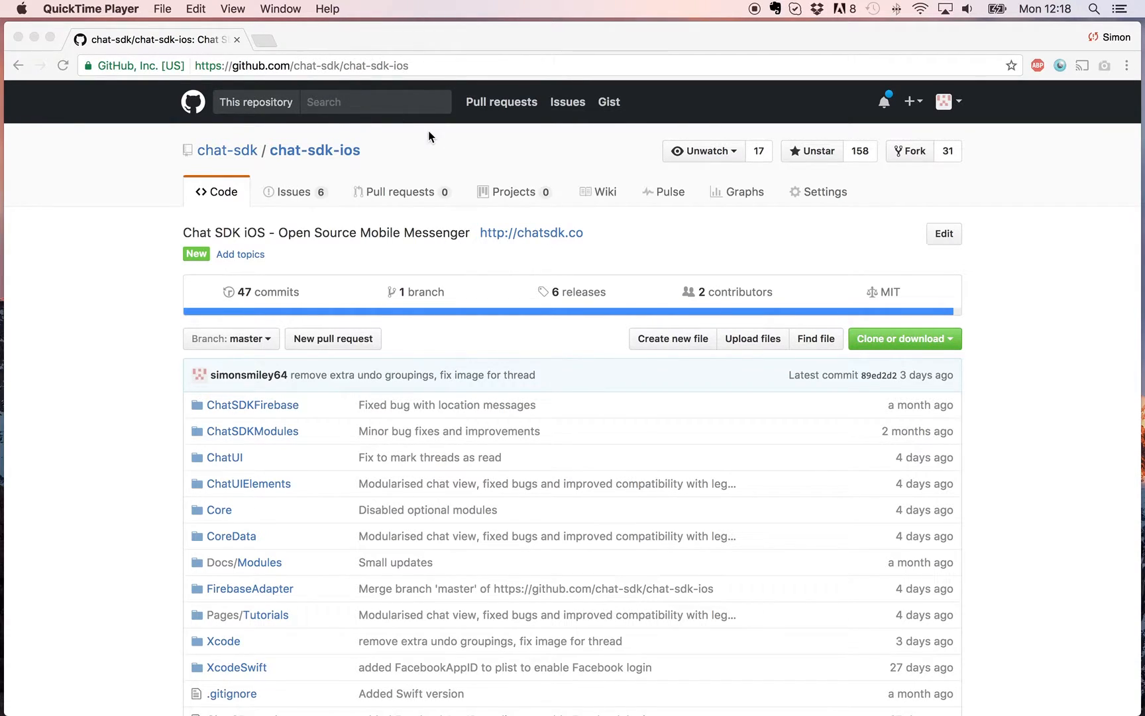
mouse_move(848, 270)
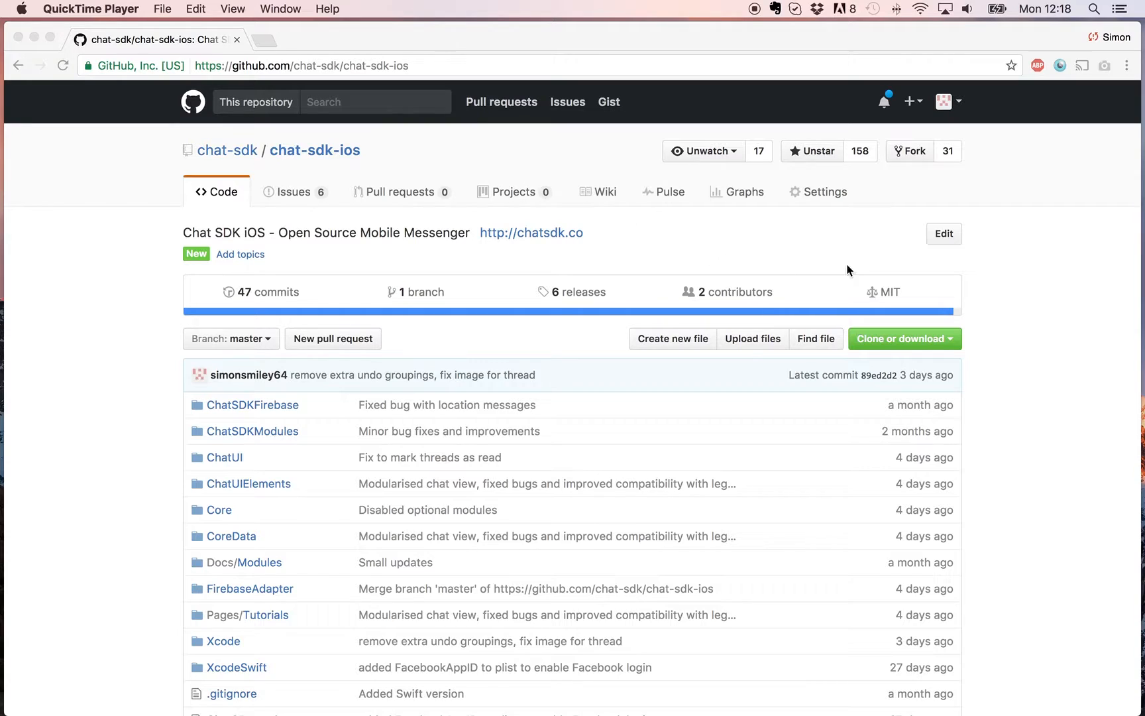
mouse_move(1035, 267)
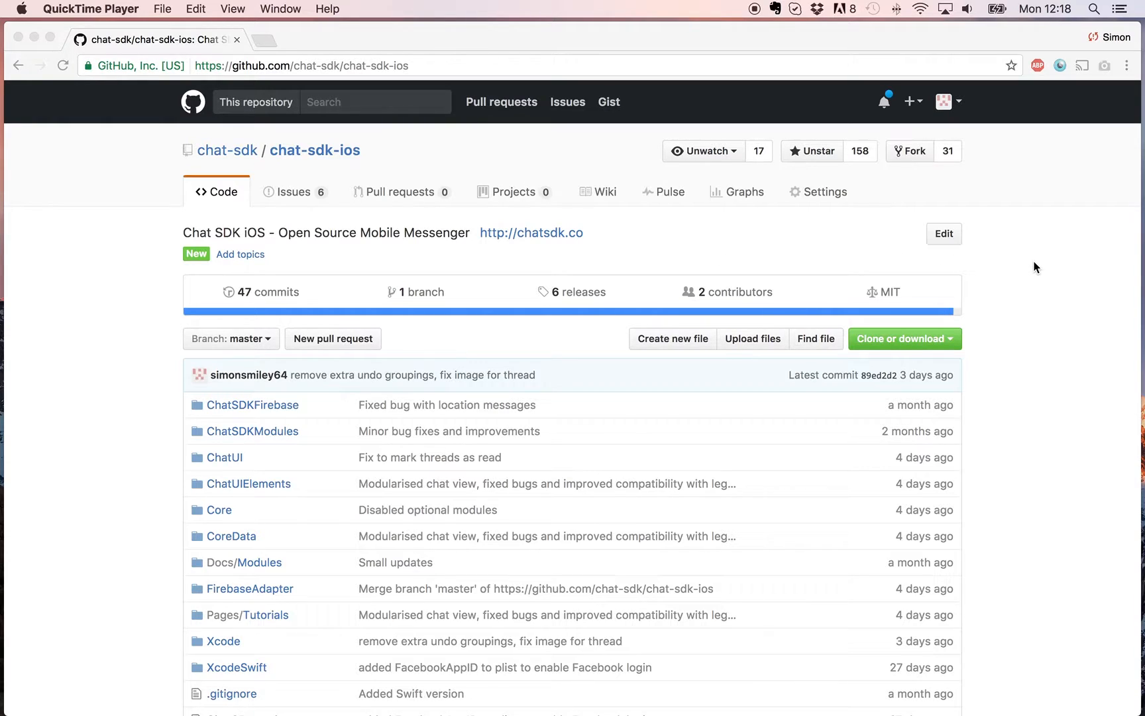
mouse_move(941, 194)
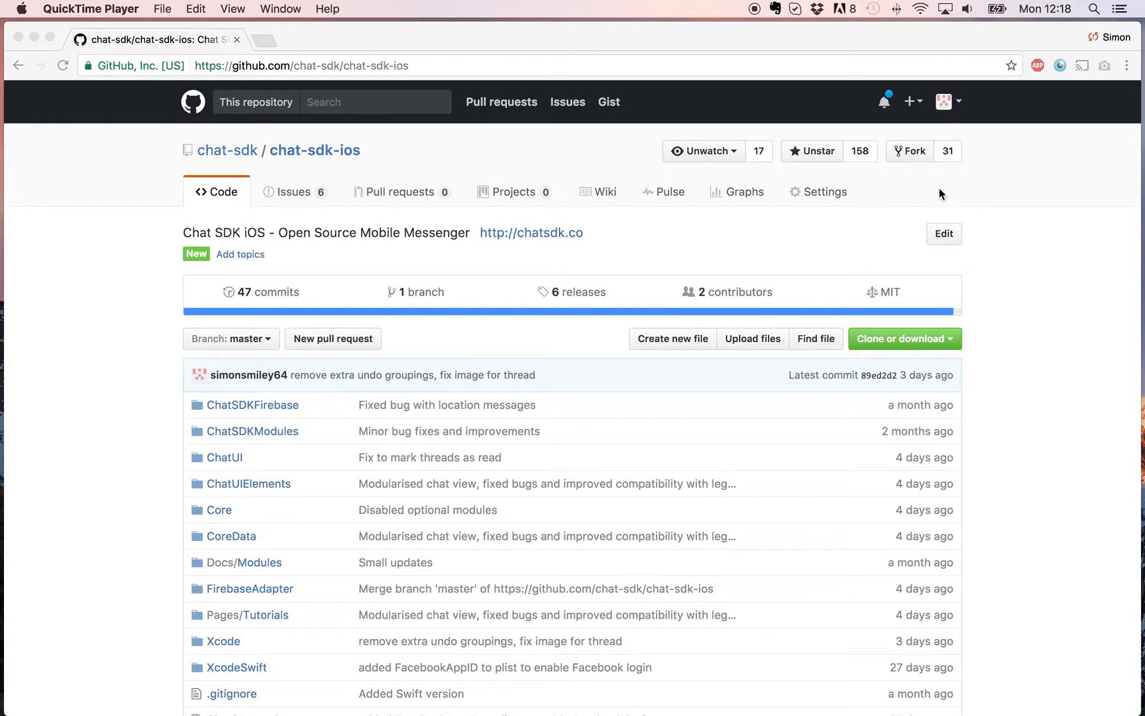
mouse_move(907, 164)
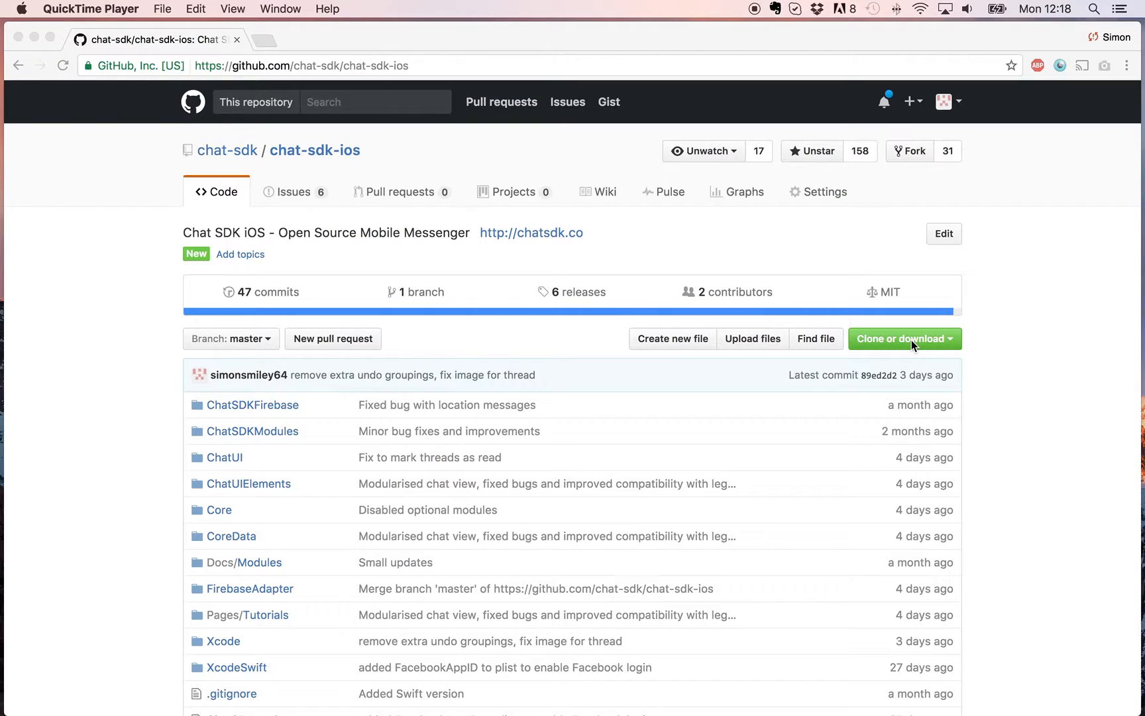
mouse_move(1037, 399)
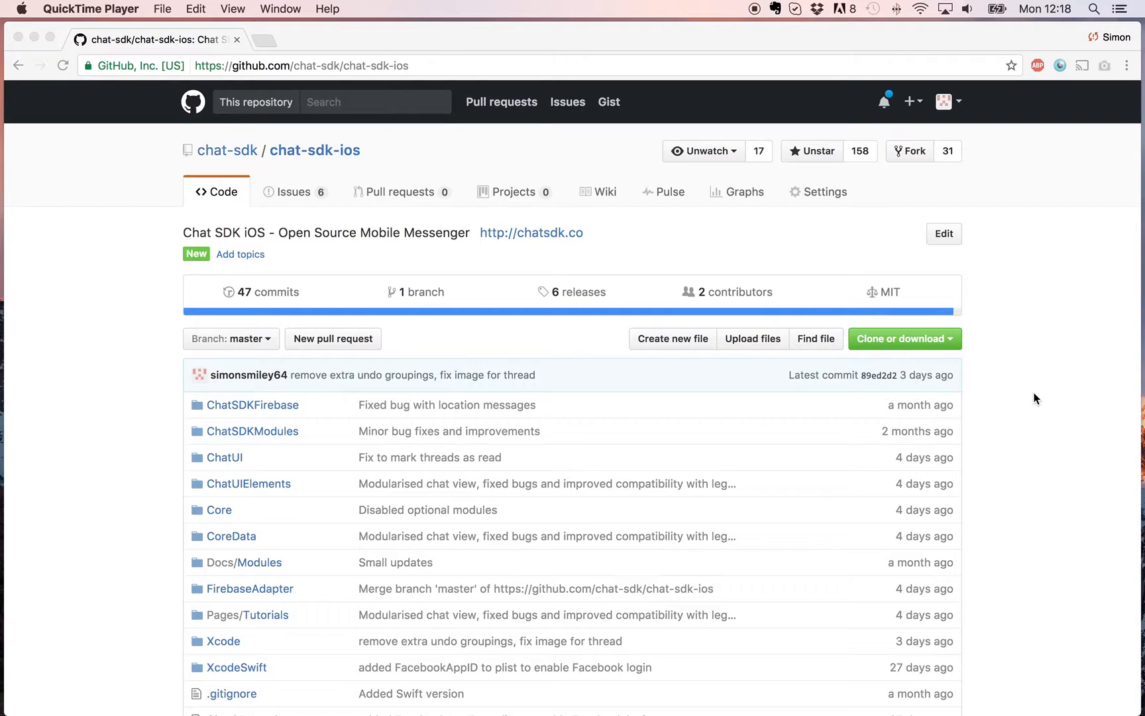
mouse_move(522, 554)
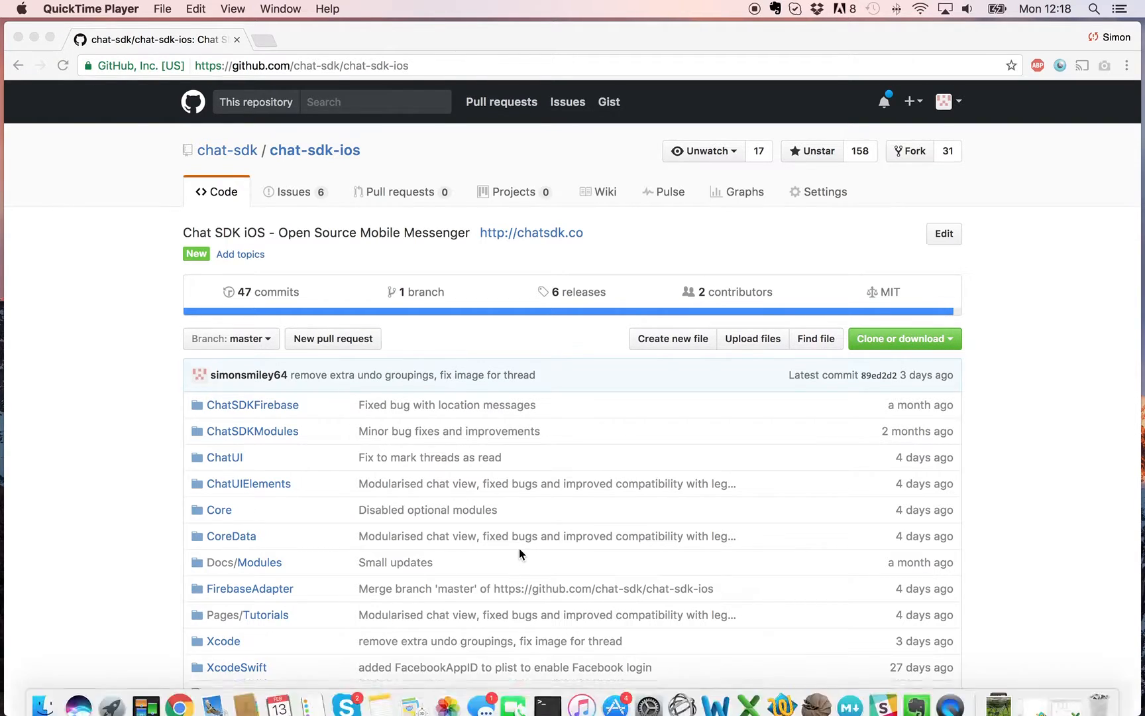
- Change the Terminal shell's directory to the iOS Git projects folder with cd
left_click(547, 705)
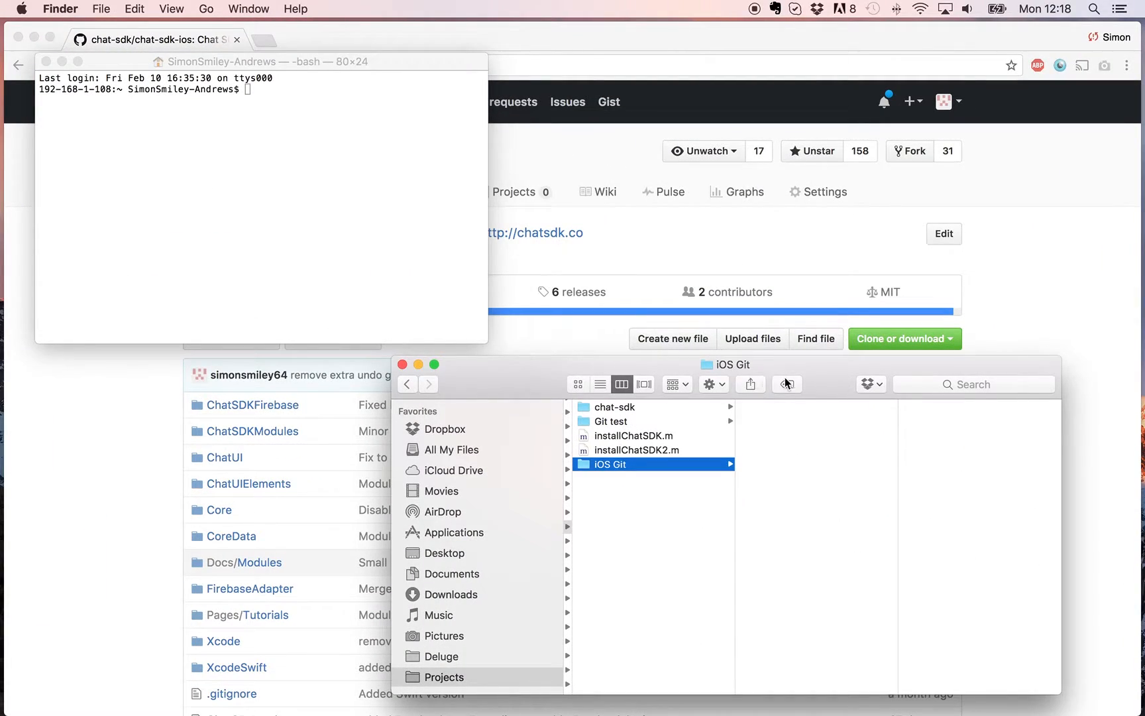
mouse_move(676, 494)
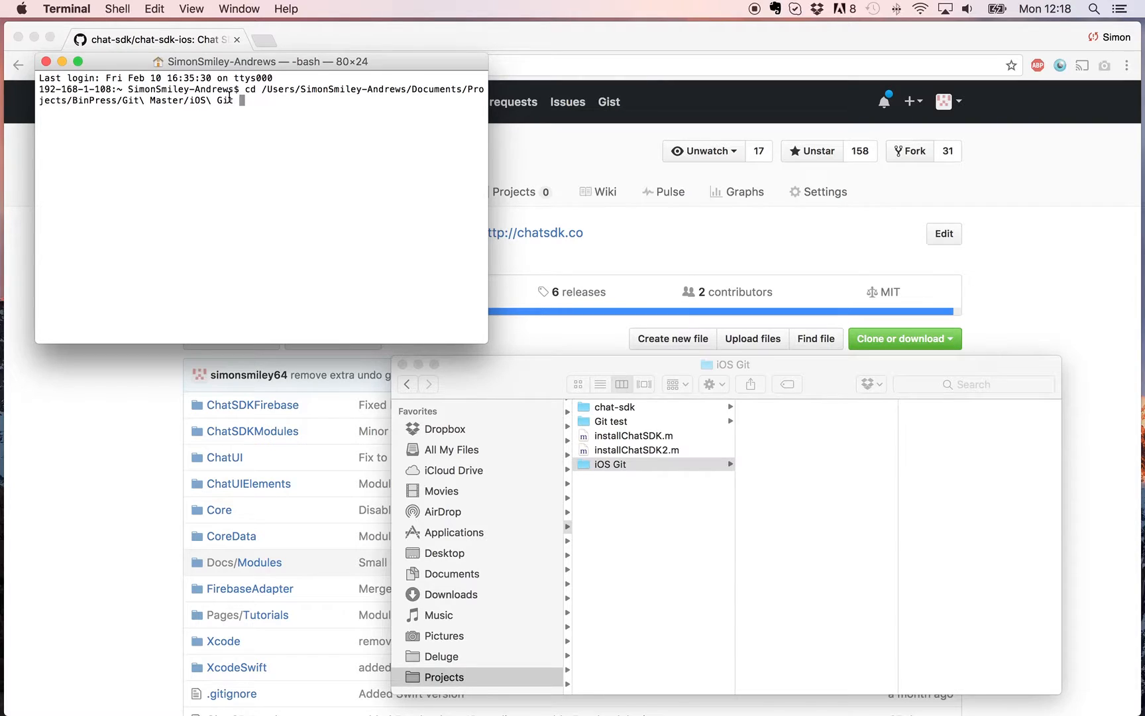
key("Return")
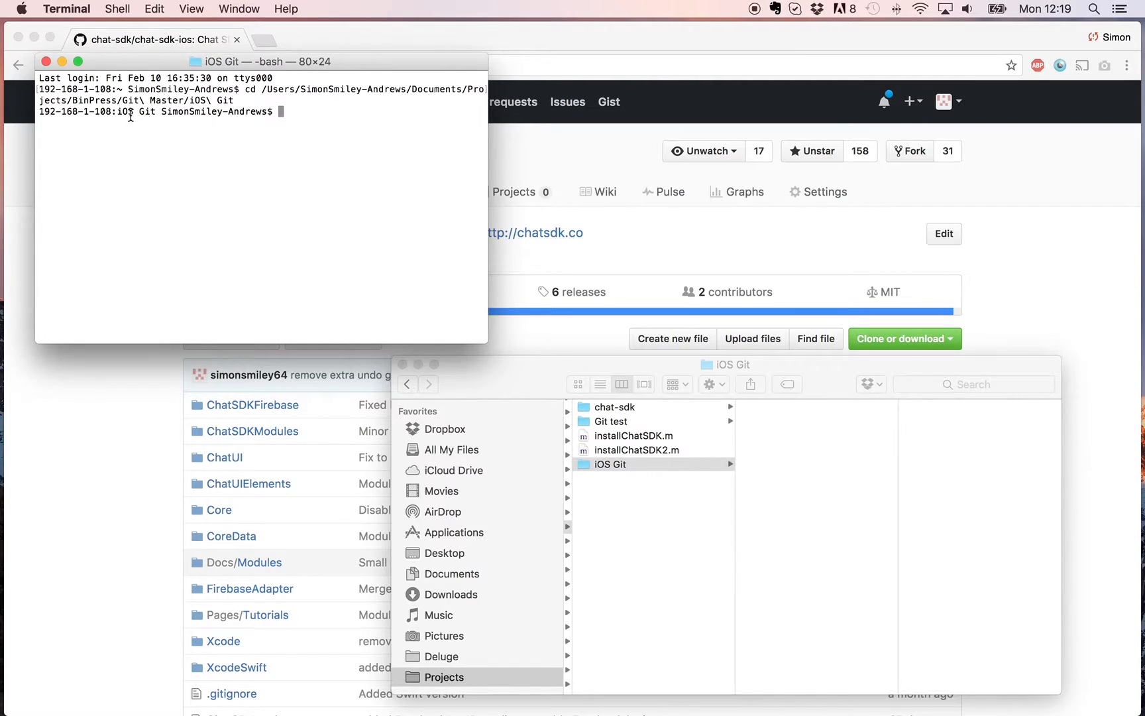
mouse_move(661, 385)
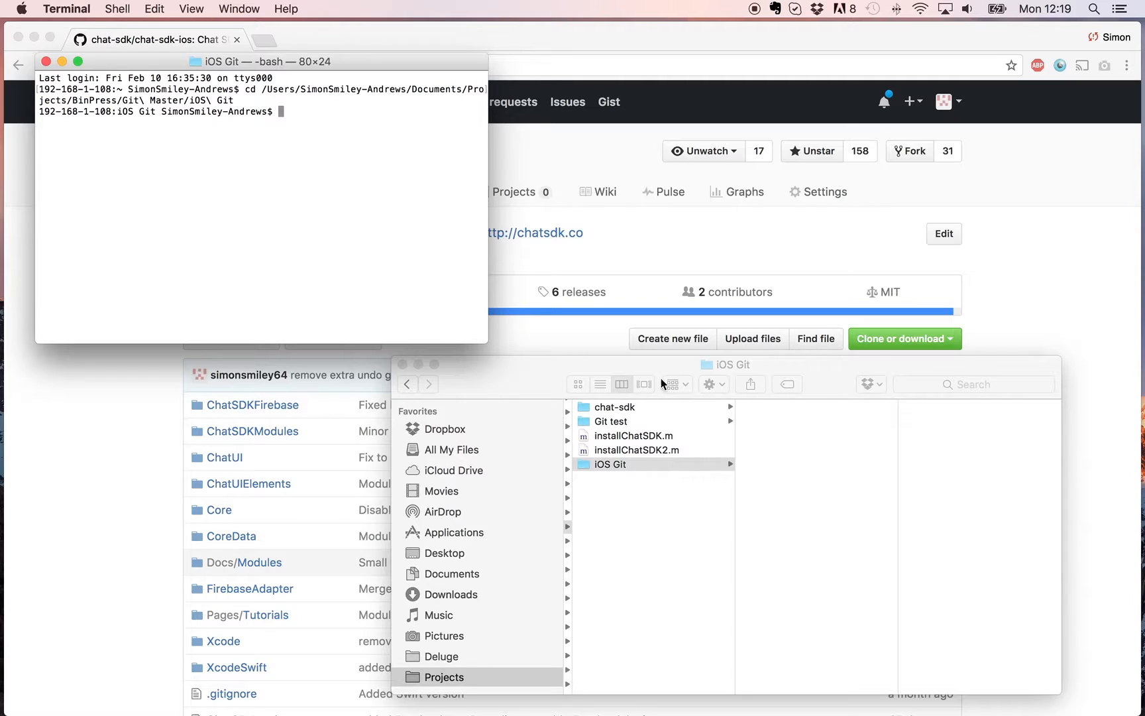
- Copy chat-sdk-ios's HTTPS clone URL from GitHub and paste it after 'git clone'
left_click(903, 338)
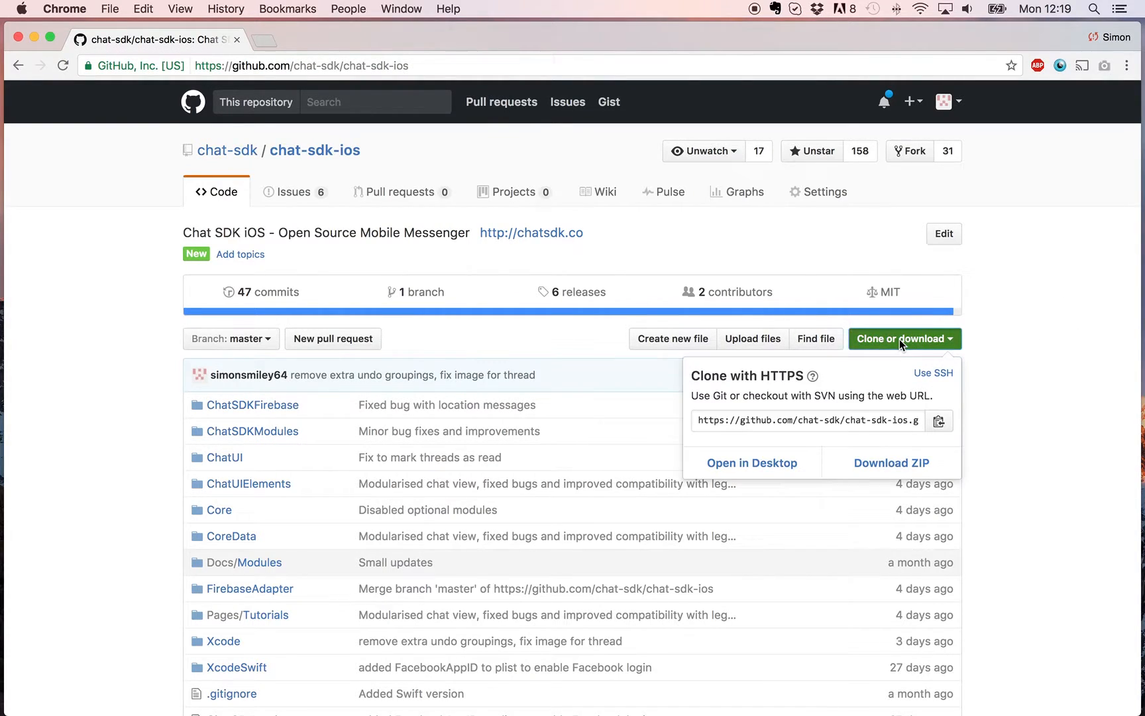
left_click(807, 420)
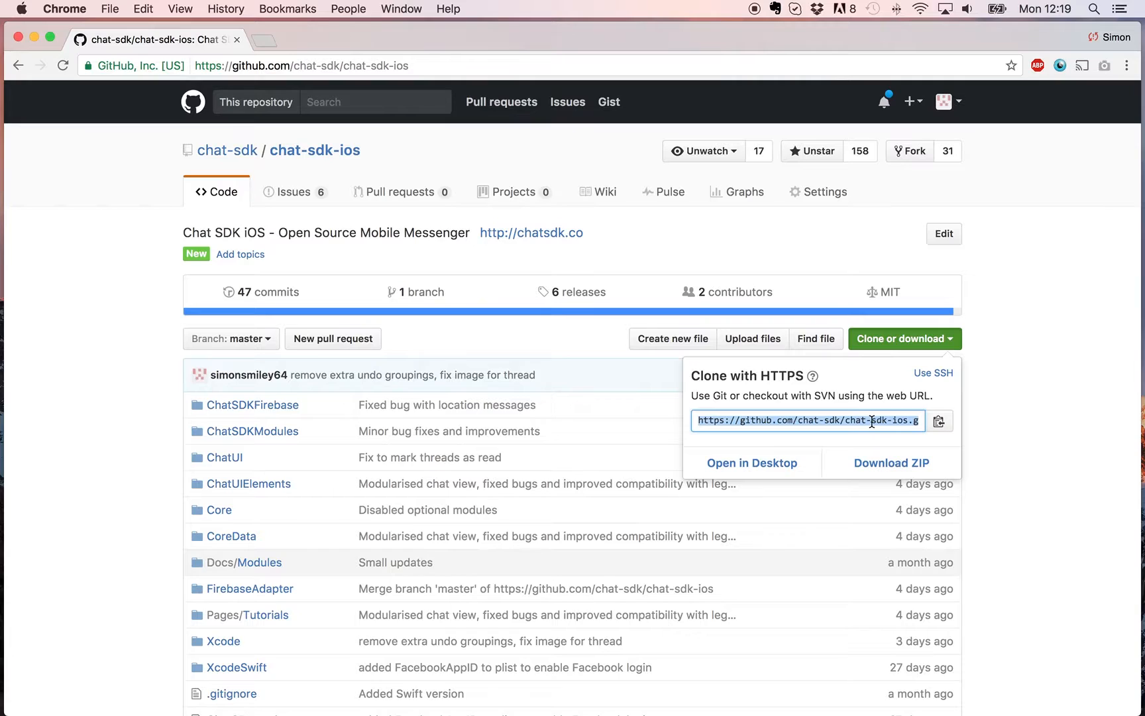
mouse_move(1015, 418)
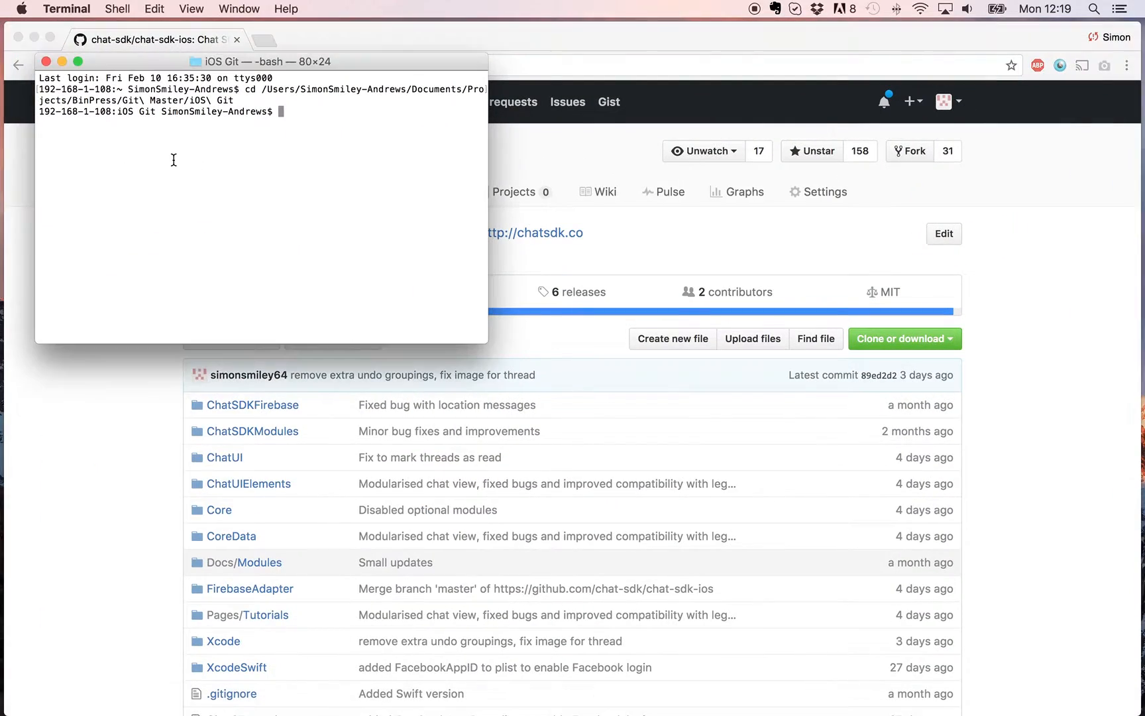
type("git clone")
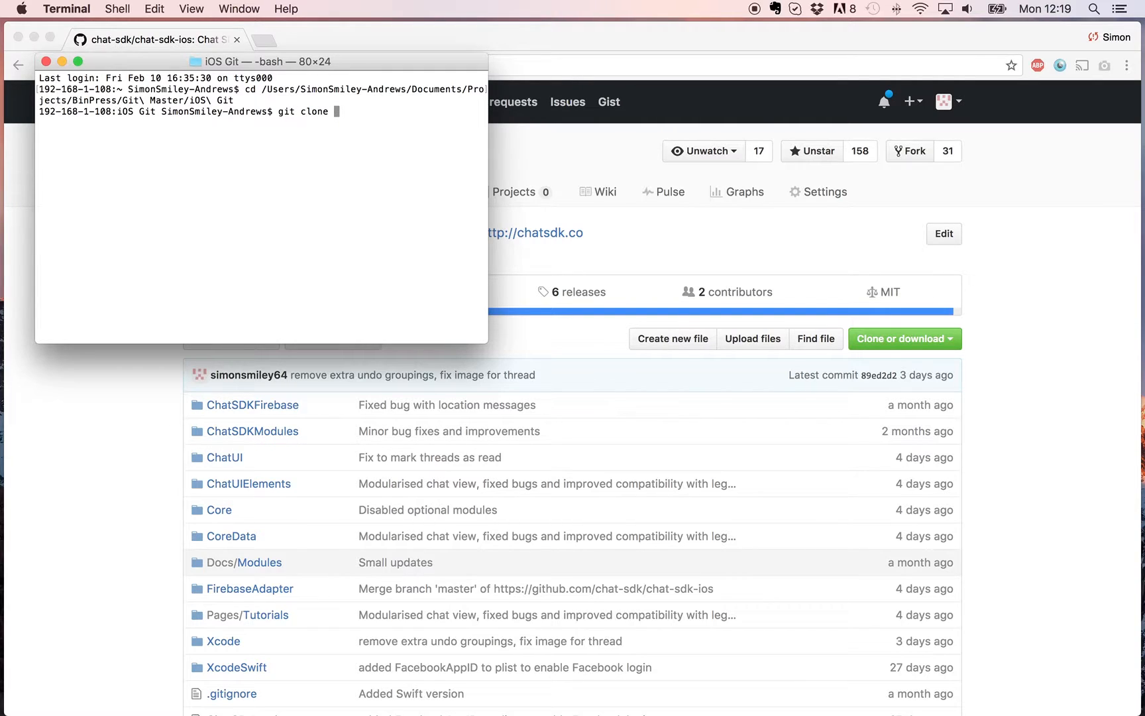
key("Return")
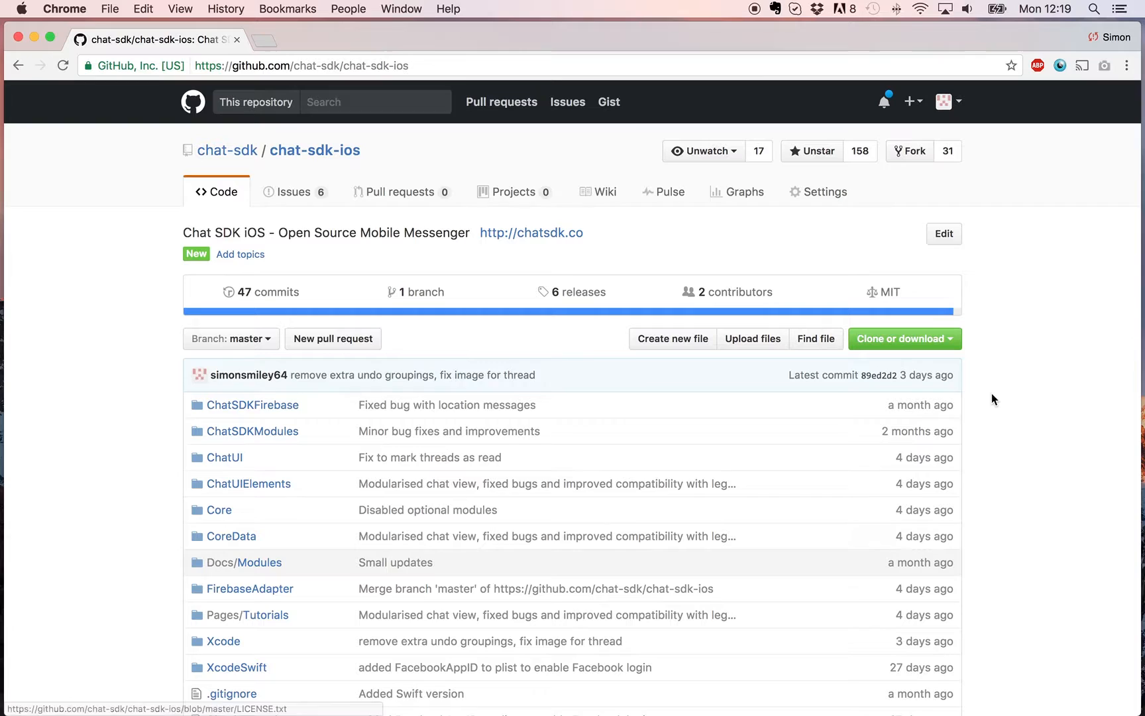
left_click(900, 338)
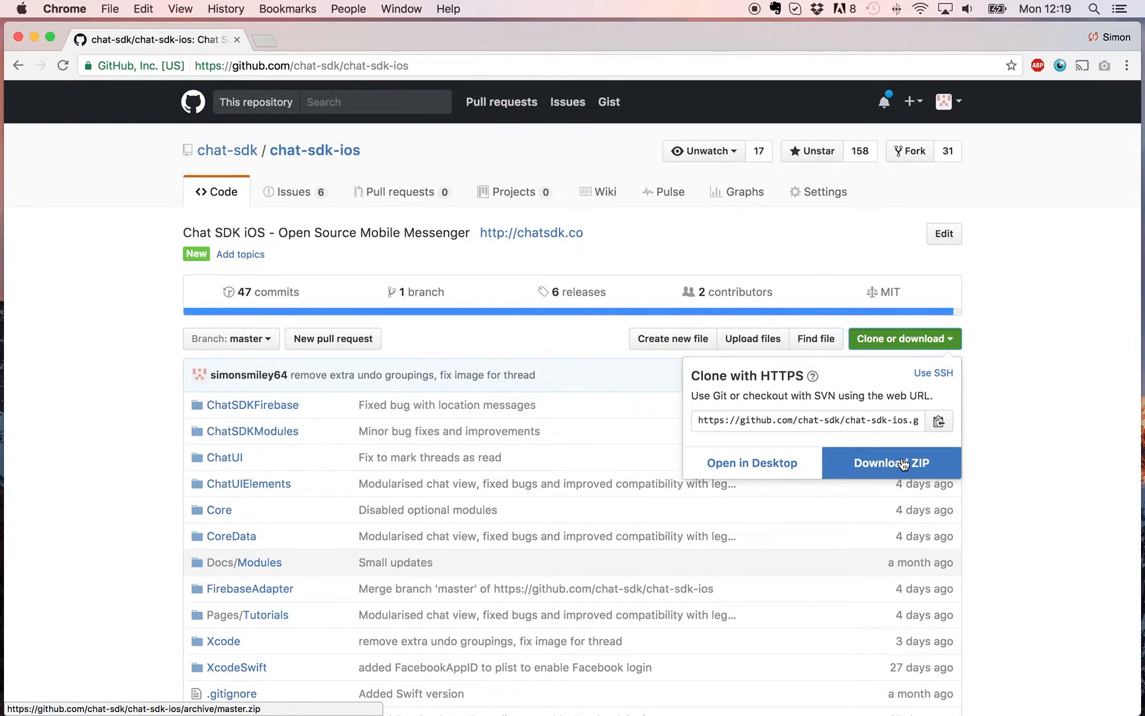
mouse_move(904, 470)
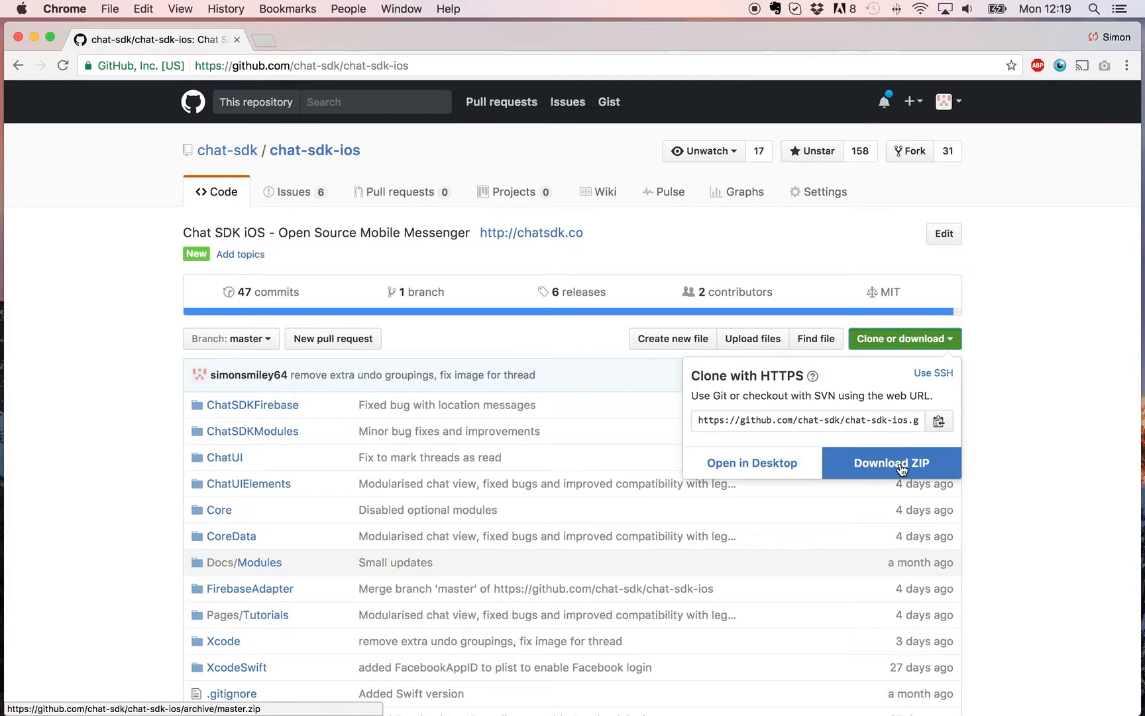
mouse_move(914, 466)
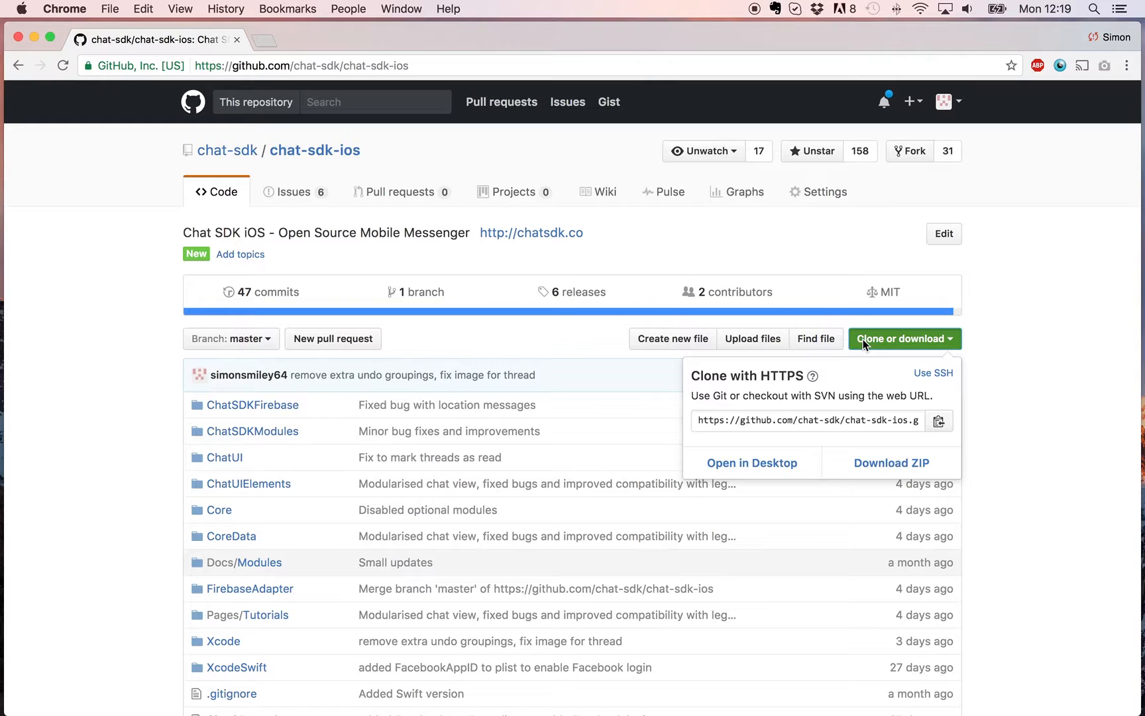
mouse_move(1003, 256)
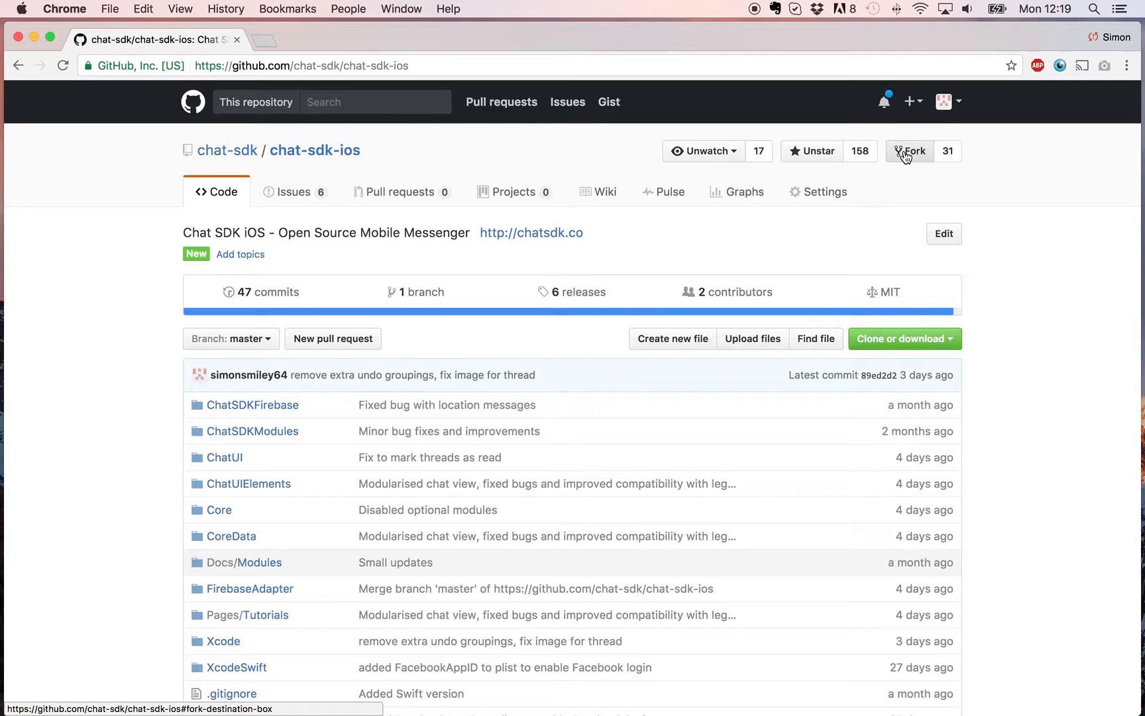
mouse_move(1059, 285)
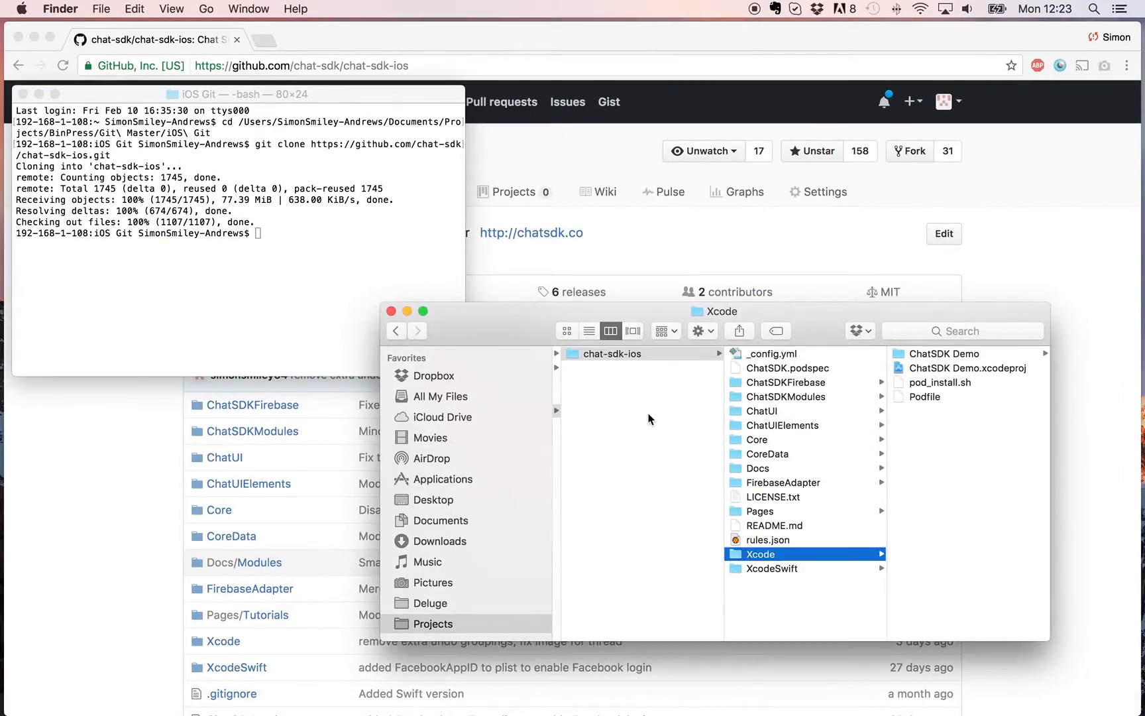
mouse_move(771, 385)
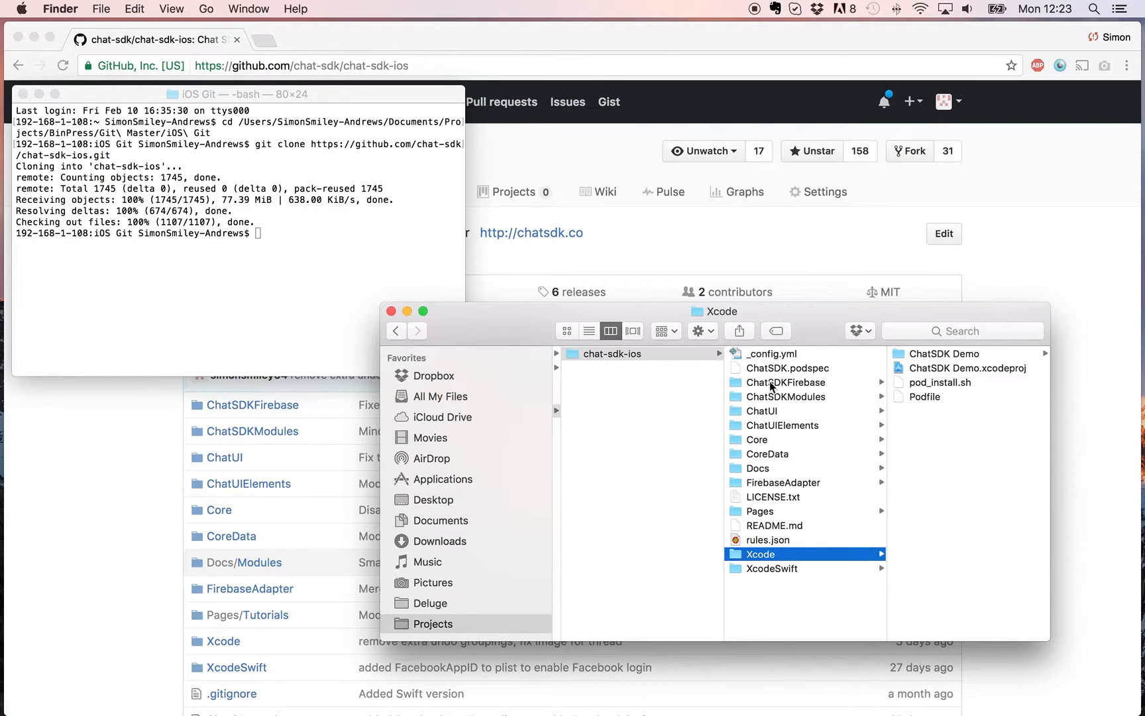
mouse_move(761, 487)
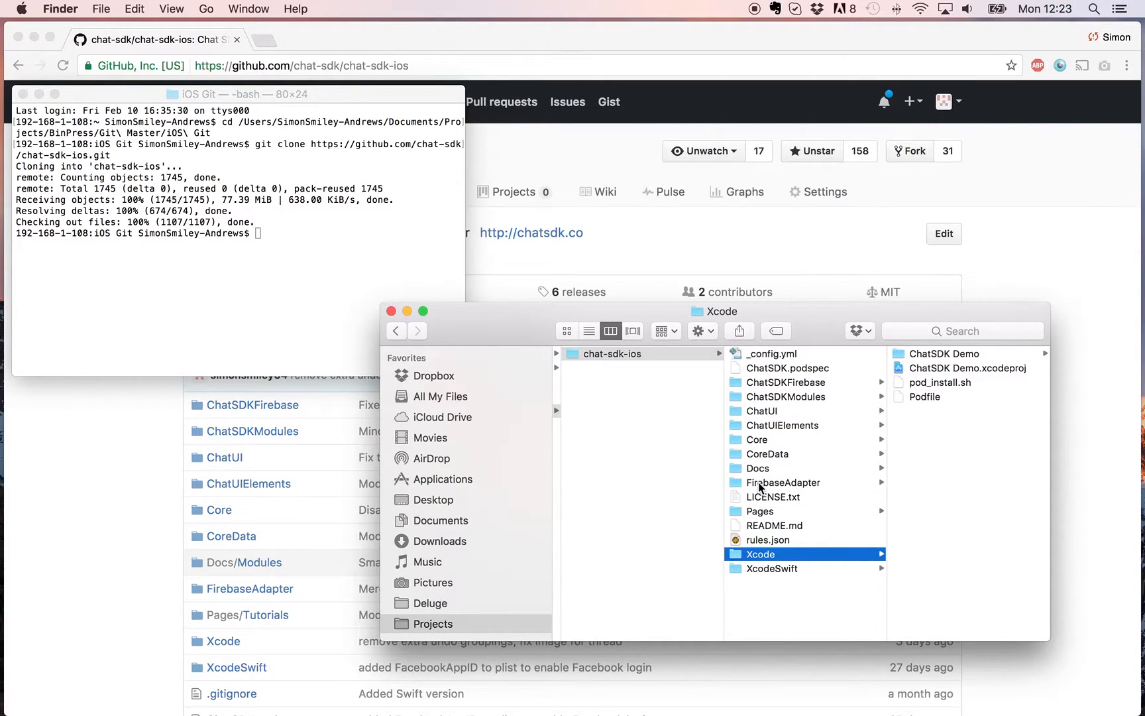
mouse_move(766, 416)
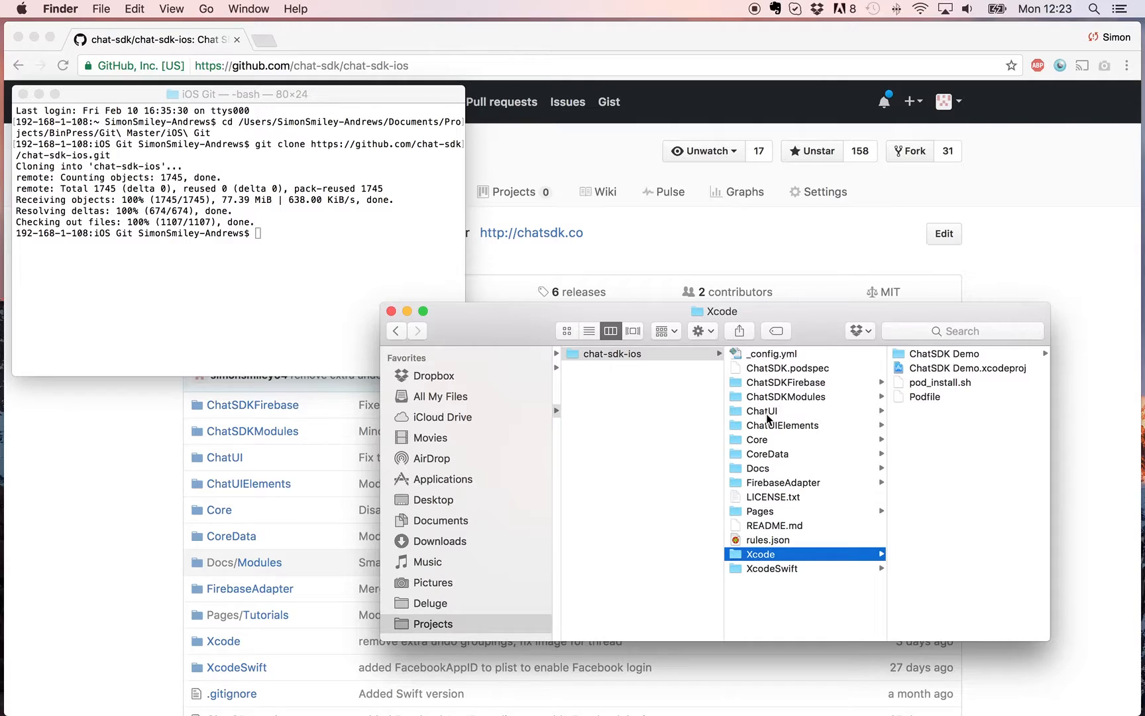
mouse_move(767, 447)
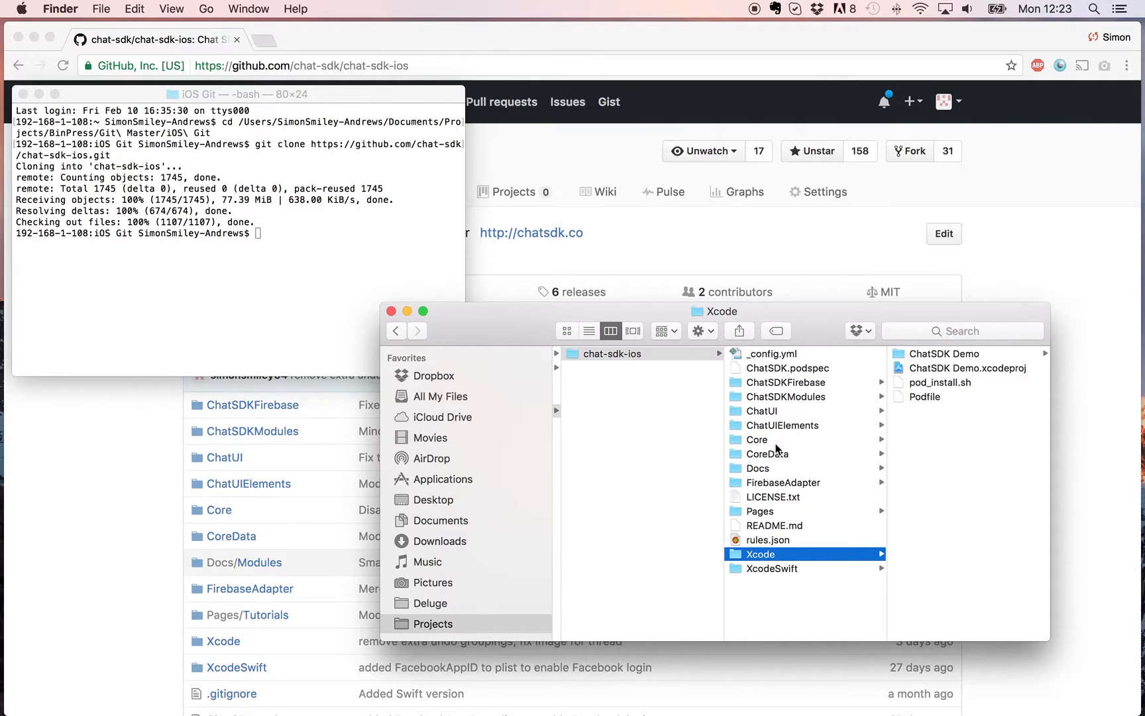
mouse_move(765, 575)
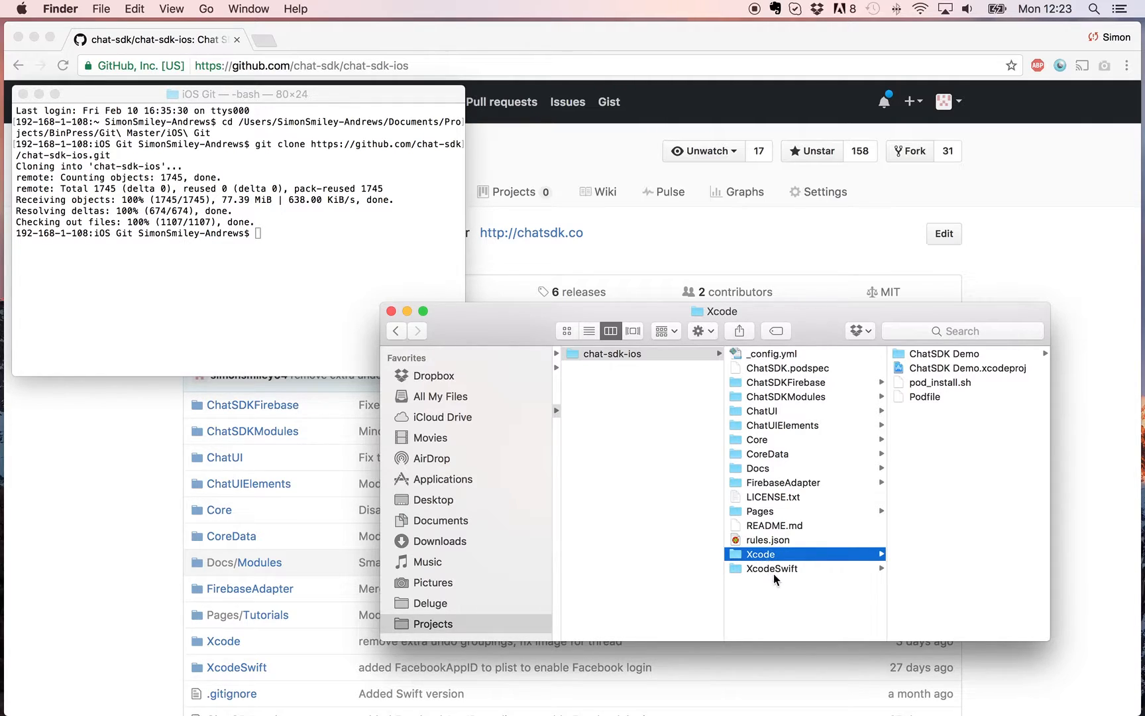
mouse_move(767, 575)
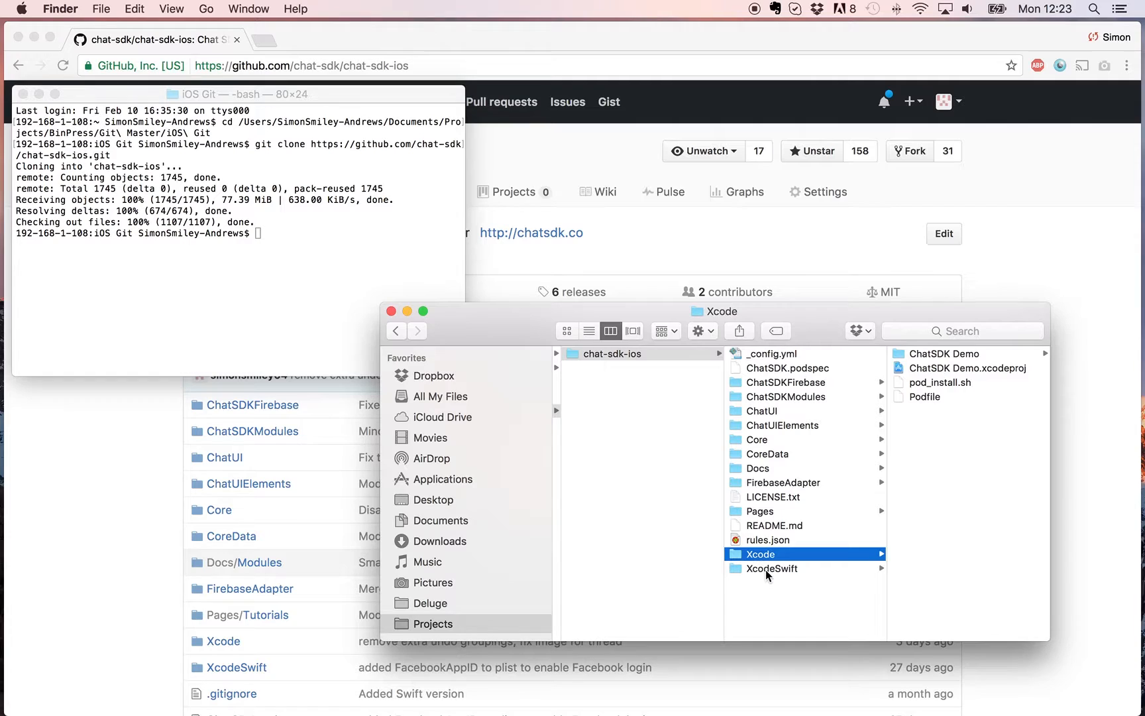
mouse_move(865, 474)
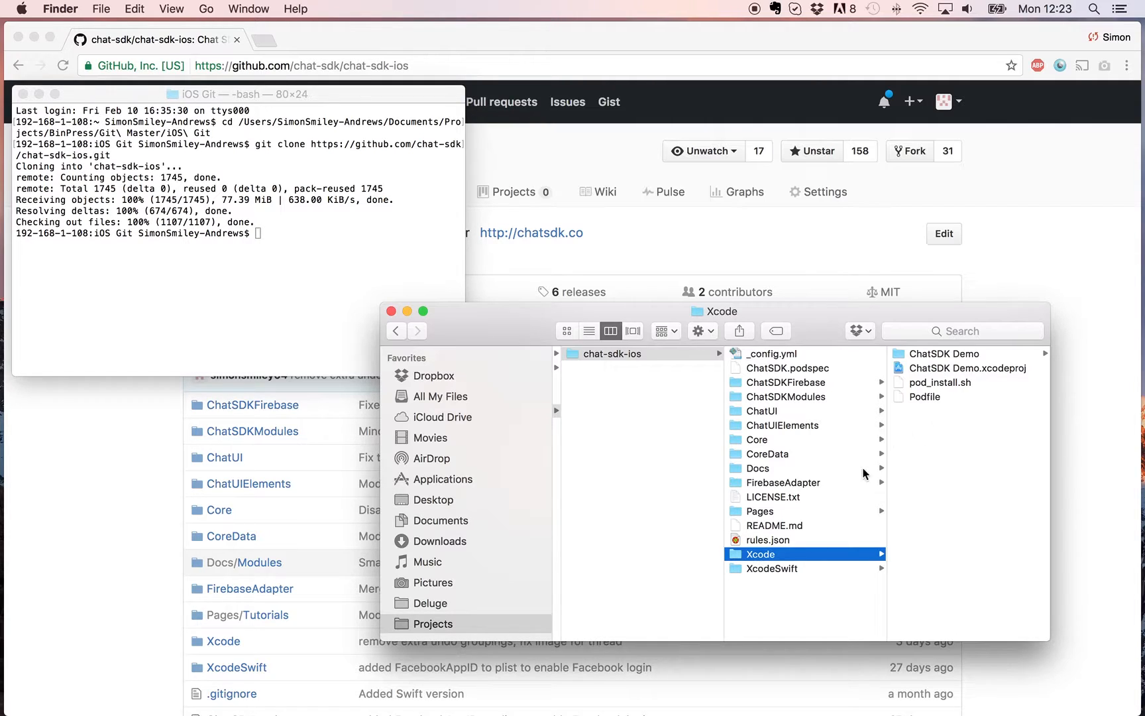
mouse_move(757, 525)
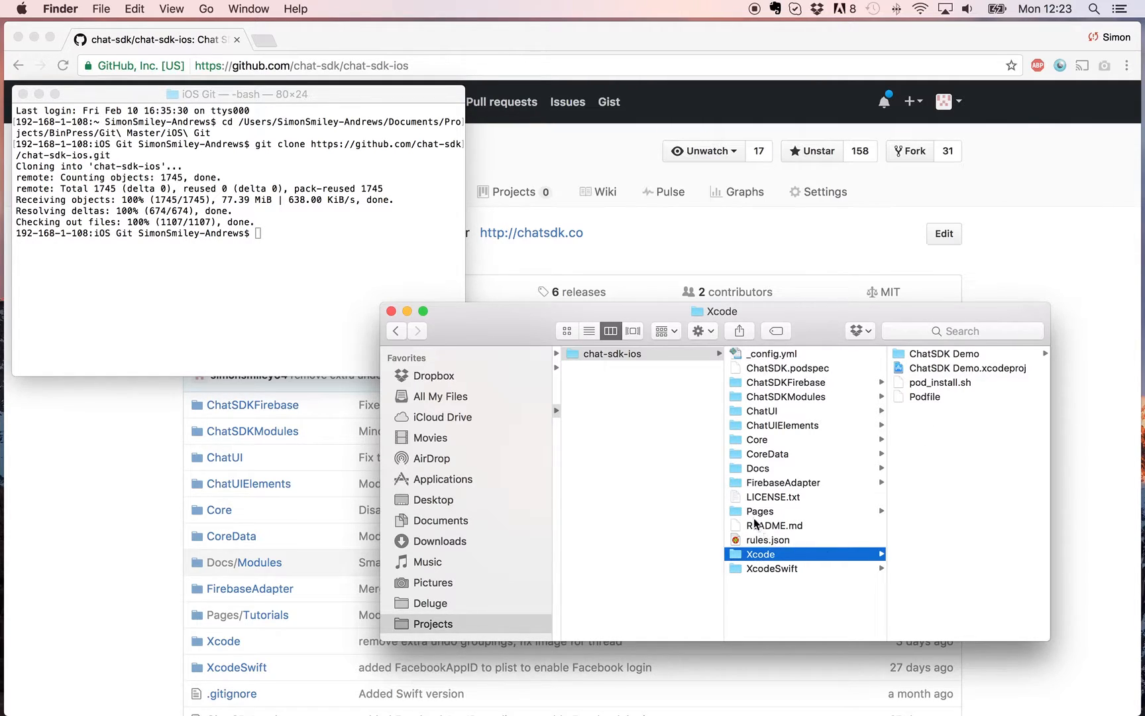
mouse_move(760, 464)
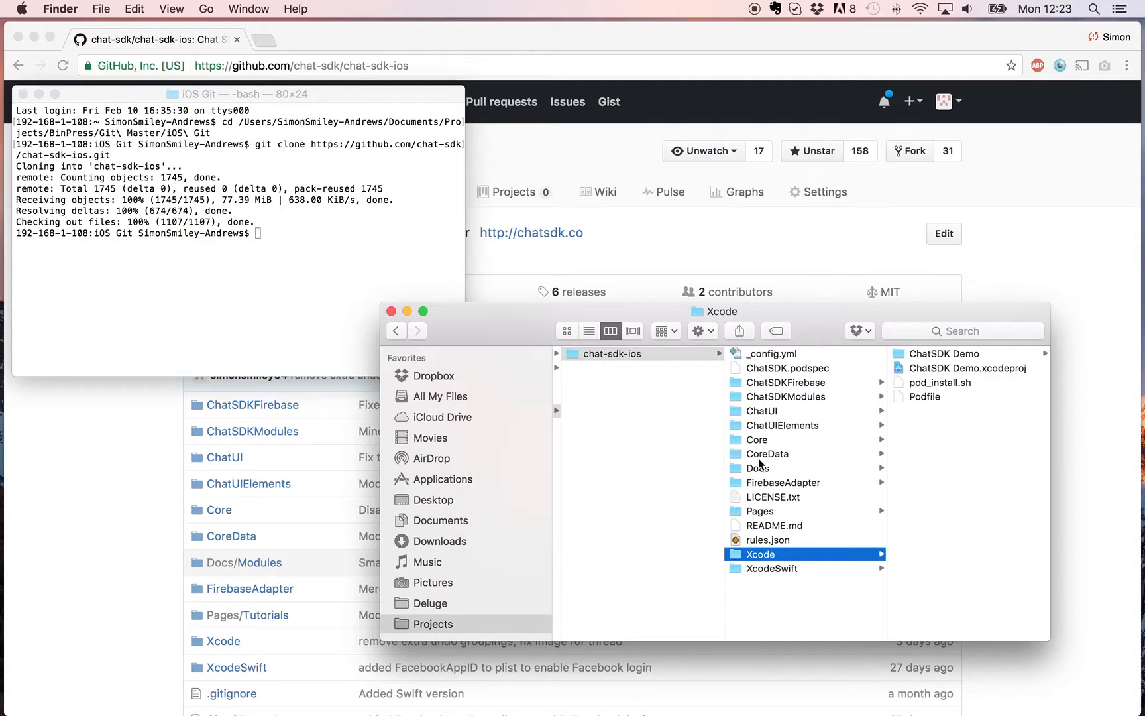
mouse_move(774, 578)
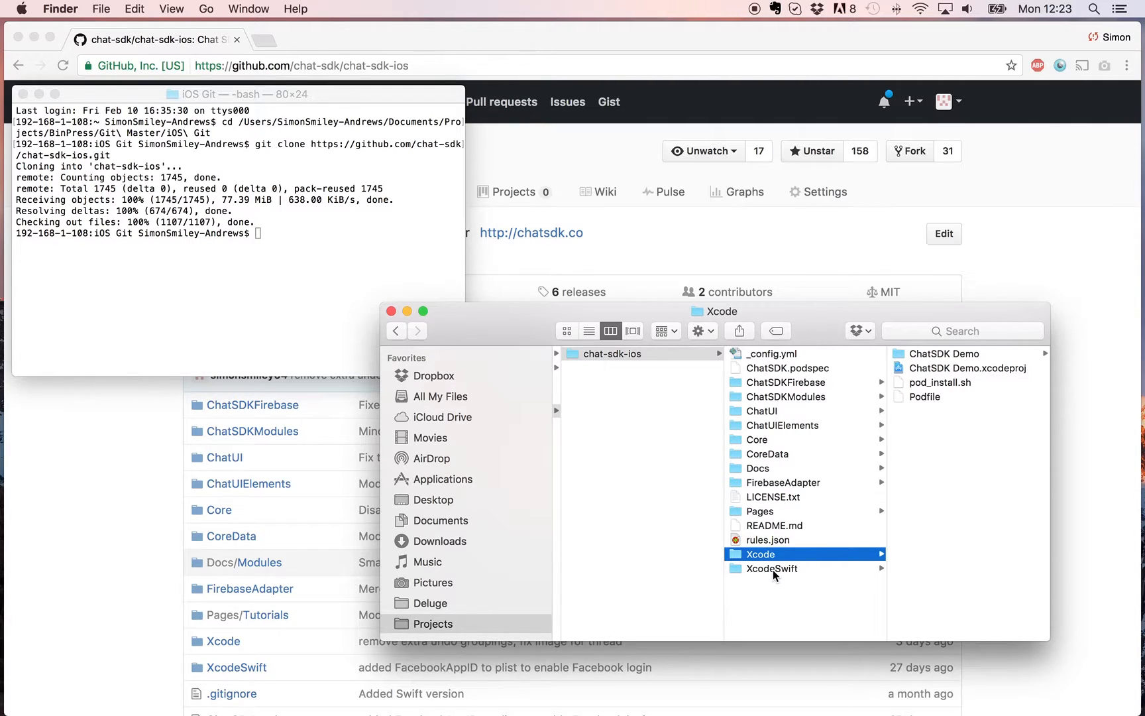
- Show the XcodeSwift folder's project files in the cloned chat-sdk-ios folder
left_click(773, 568)
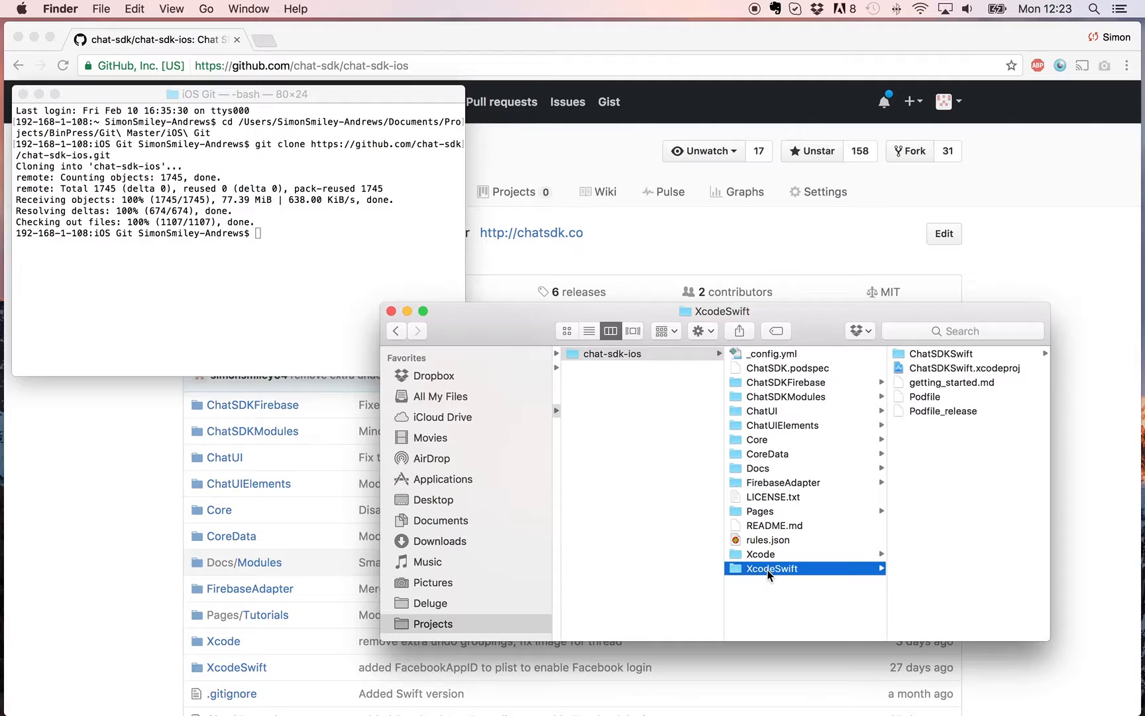
mouse_move(759, 474)
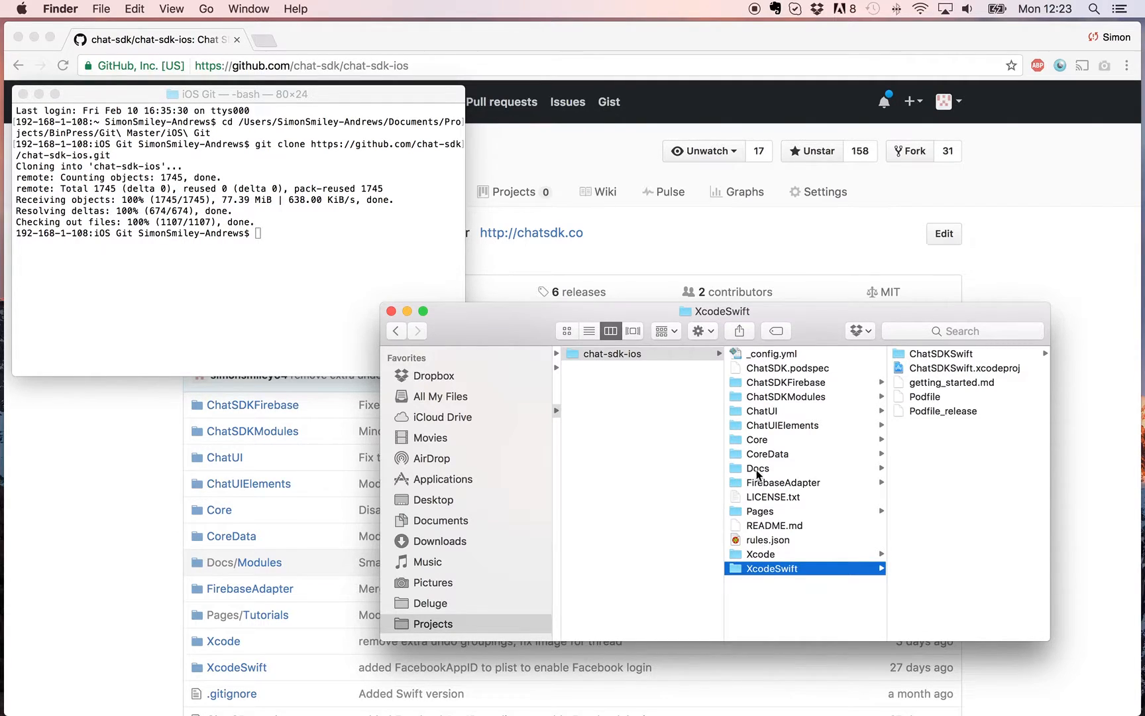
mouse_move(774, 509)
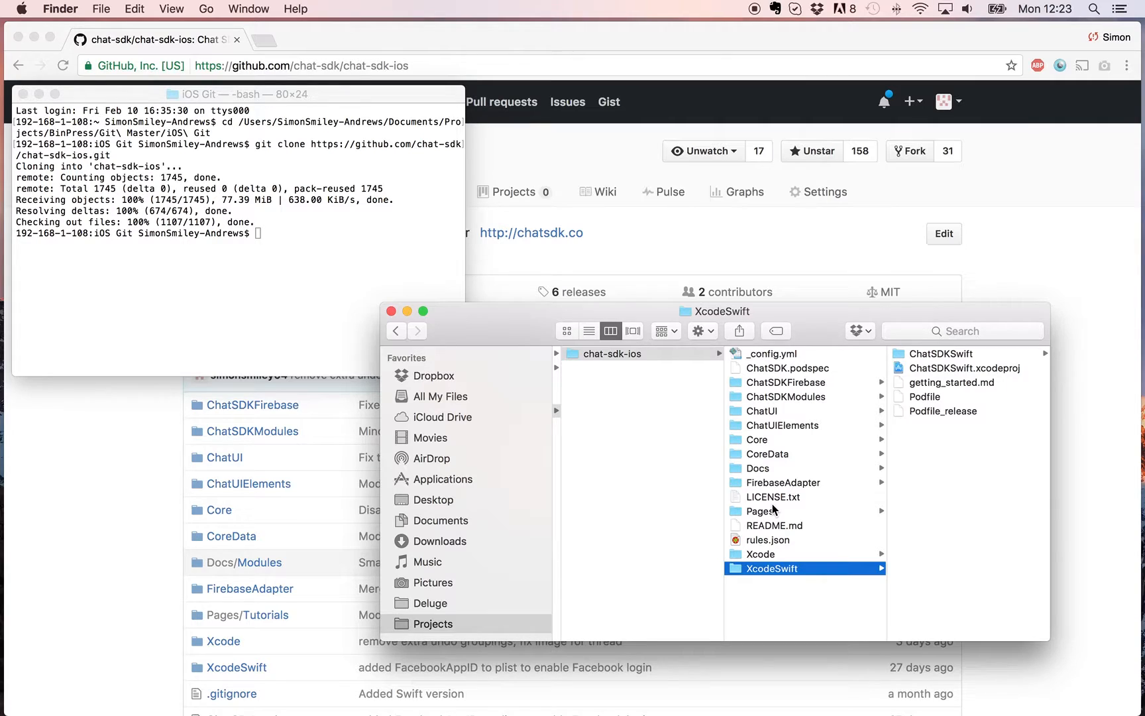
mouse_move(780, 457)
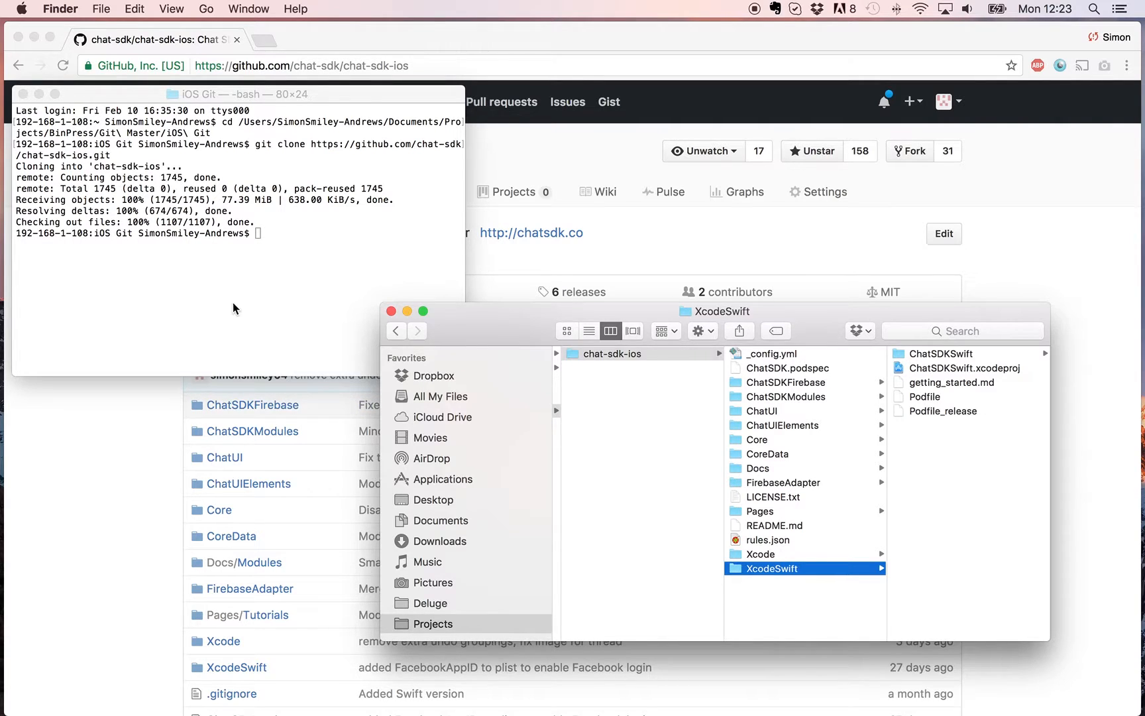
- cd into the chat-sdk-ios Xcode folder via its dragged path, then run pod install
left_click(219, 219)
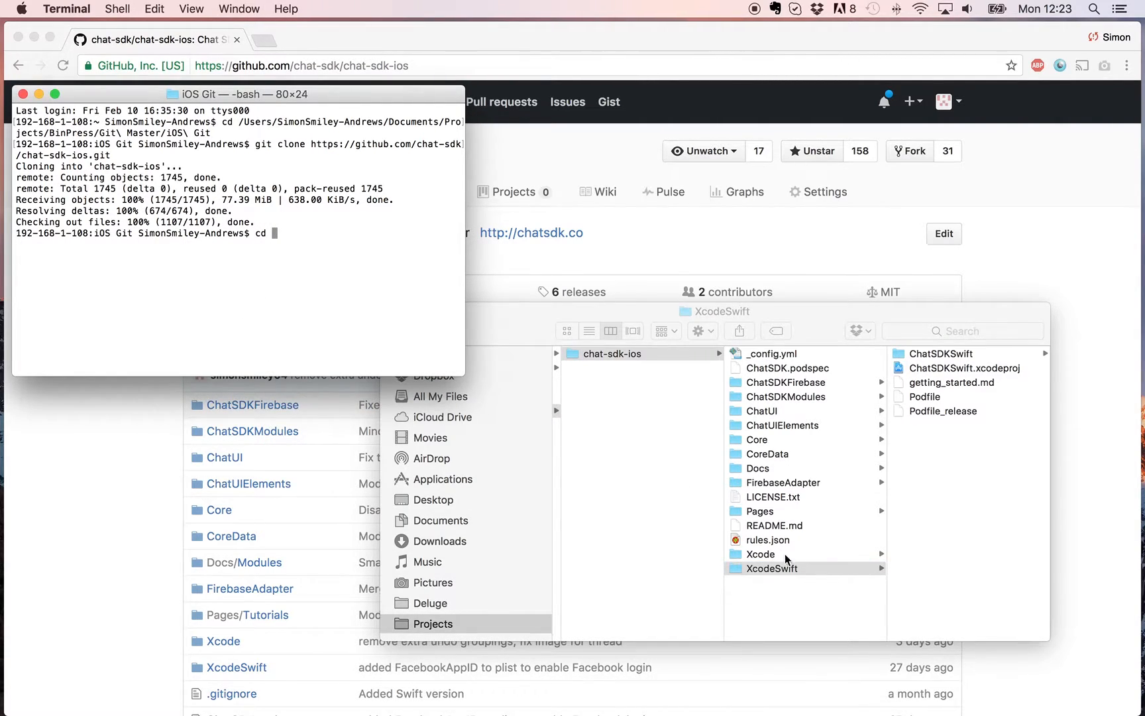
left_click(761, 554)
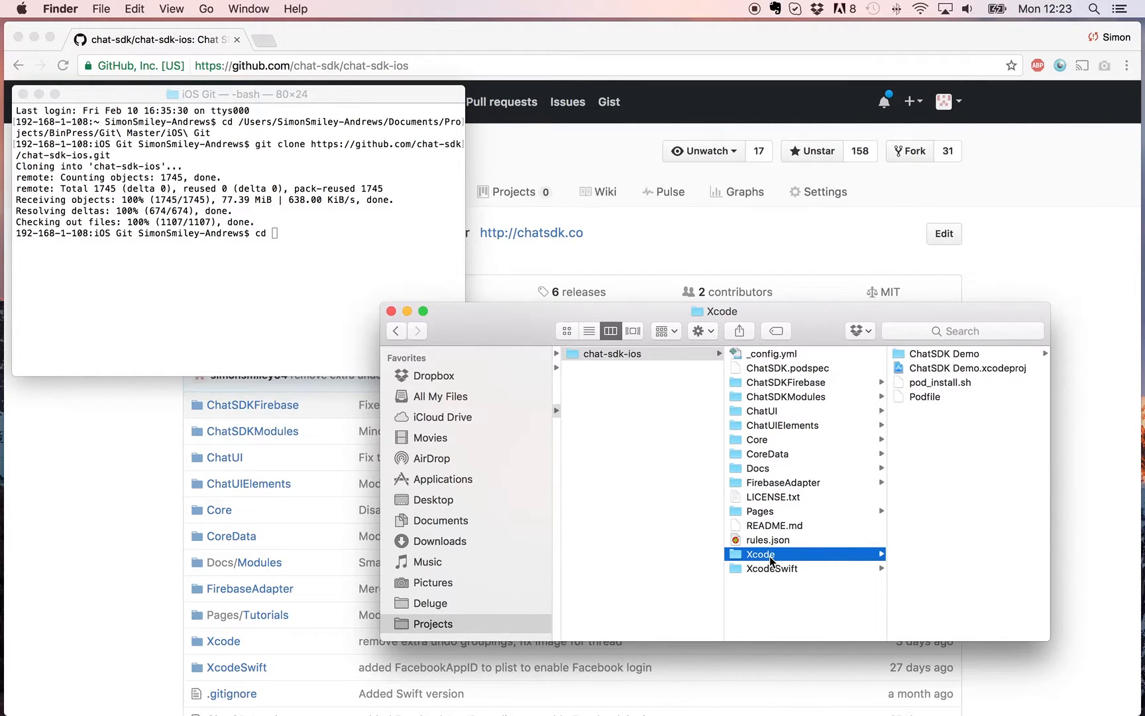
mouse_move(781, 578)
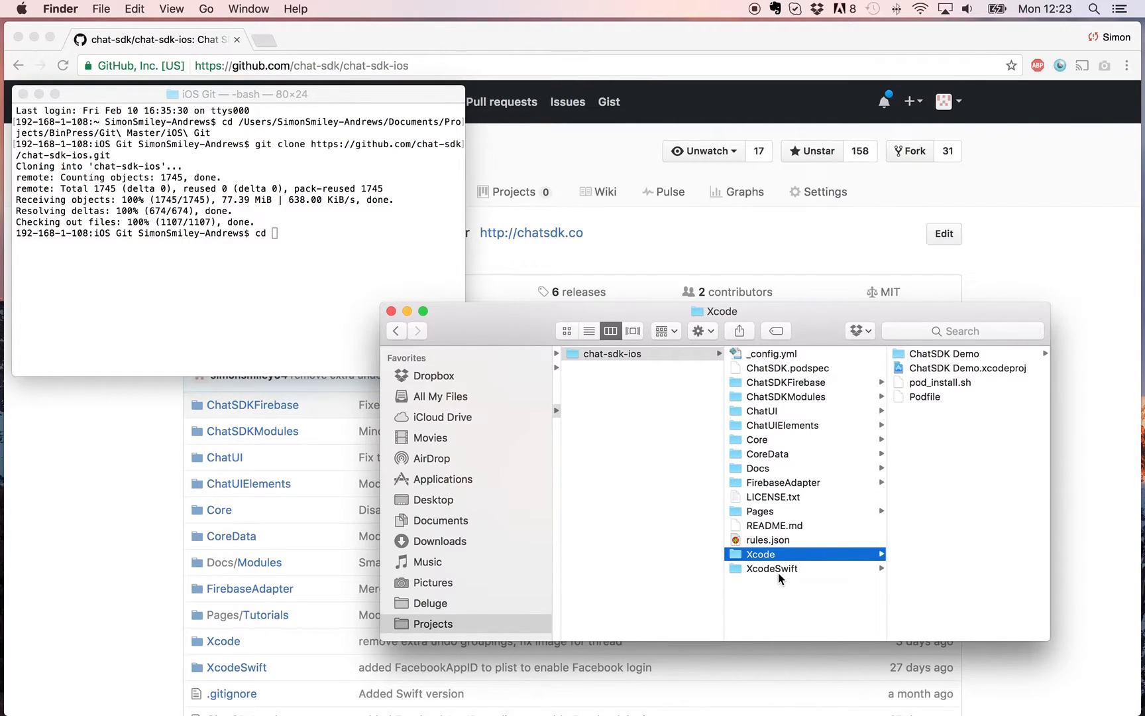
mouse_move(772, 575)
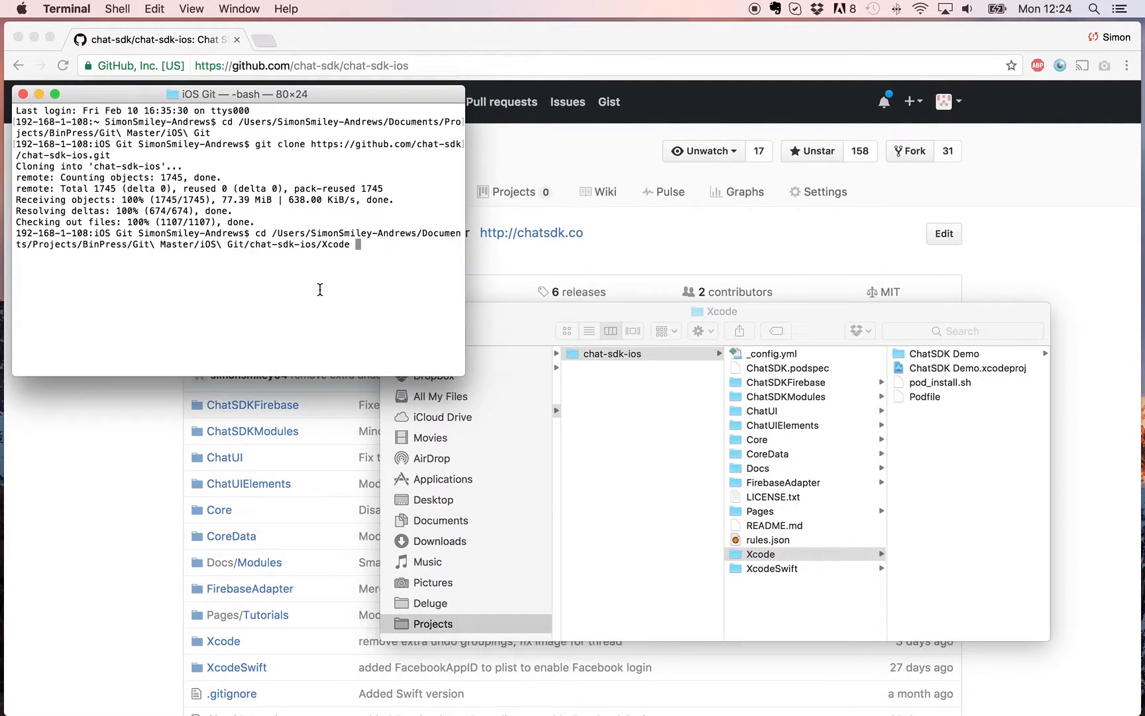
key("Return")
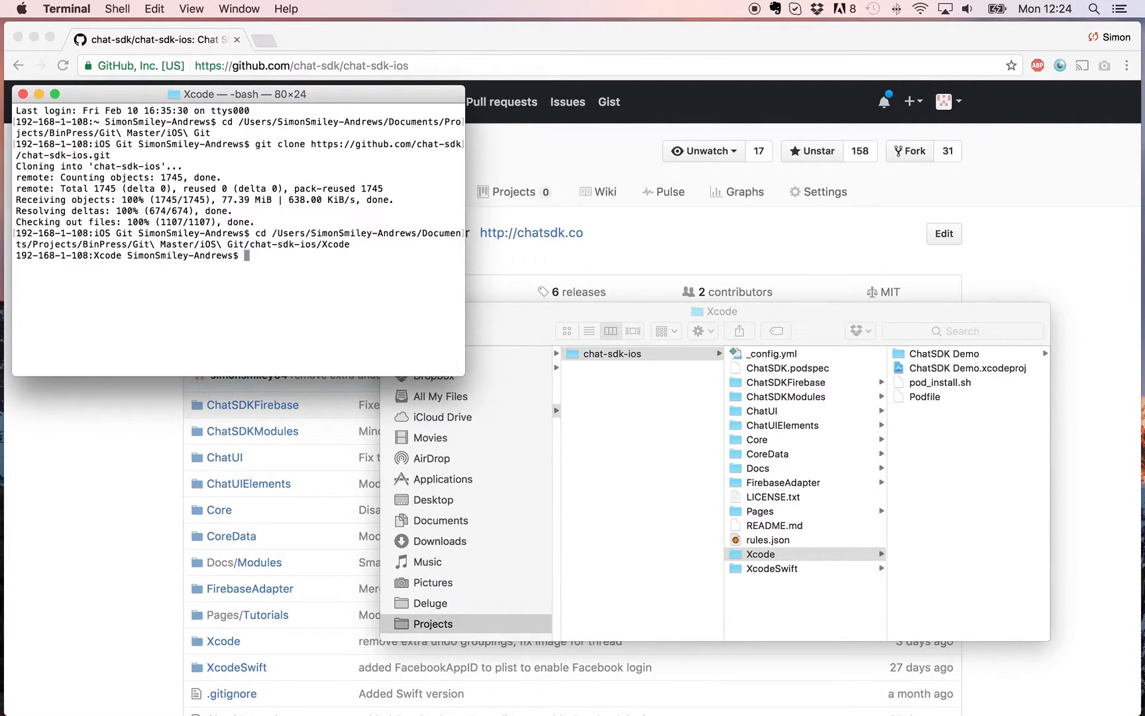
type("gi")
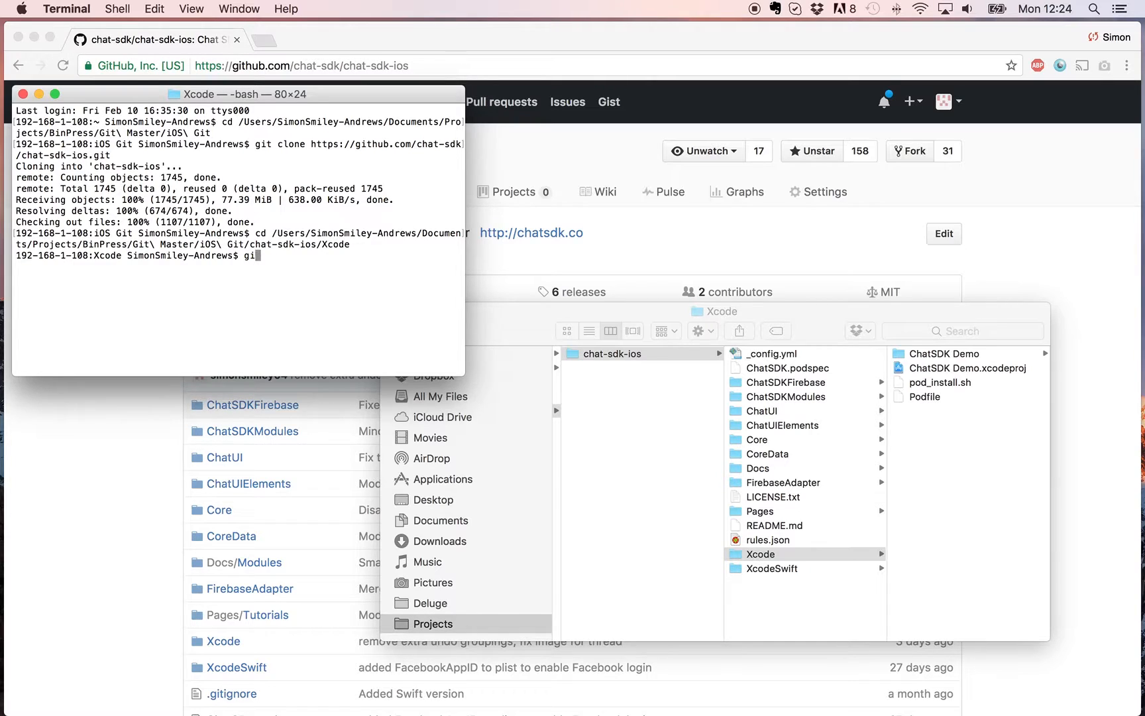
type("pod i")
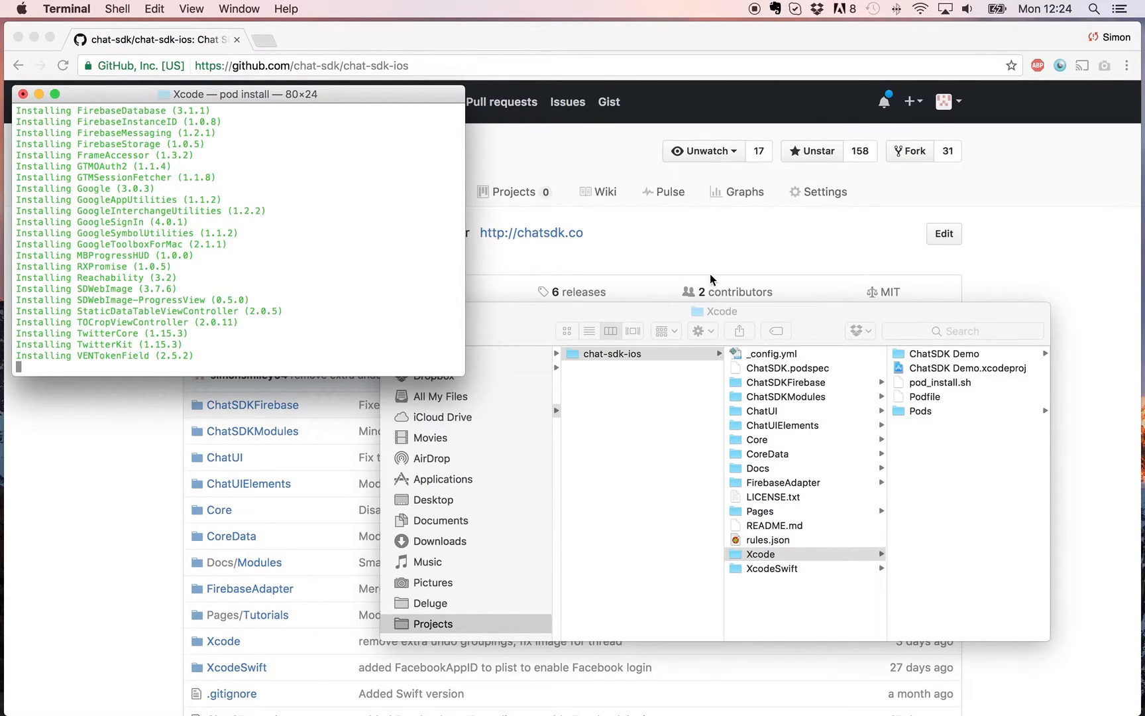
mouse_move(829, 421)
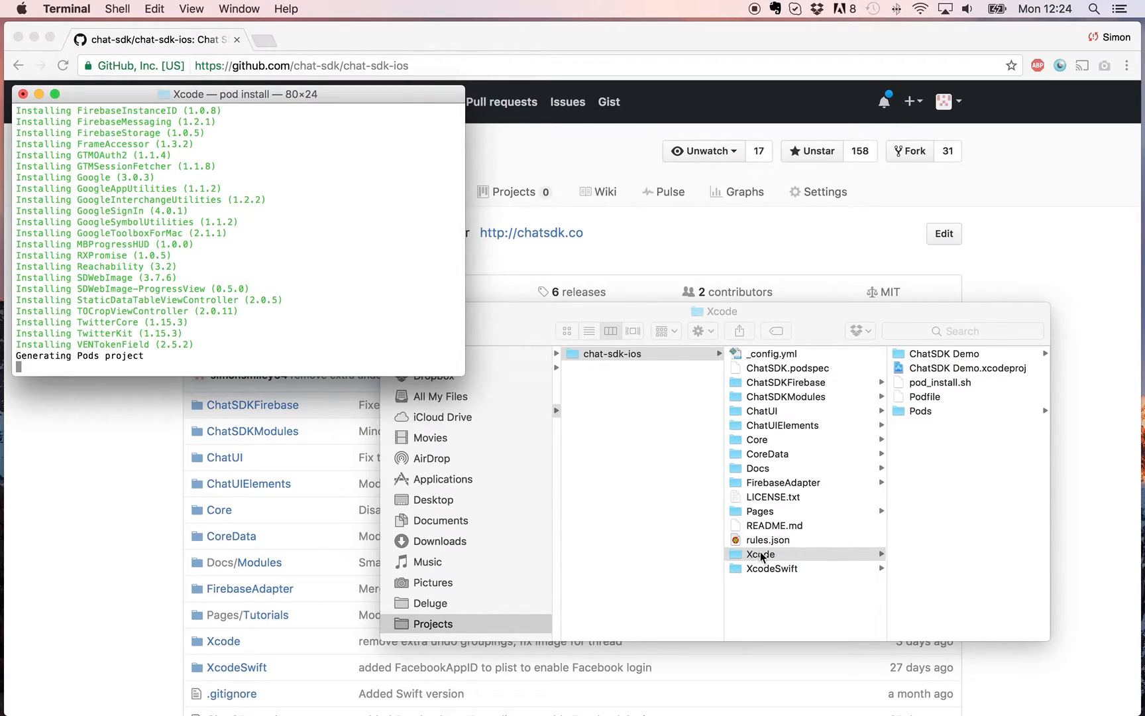
mouse_move(761, 576)
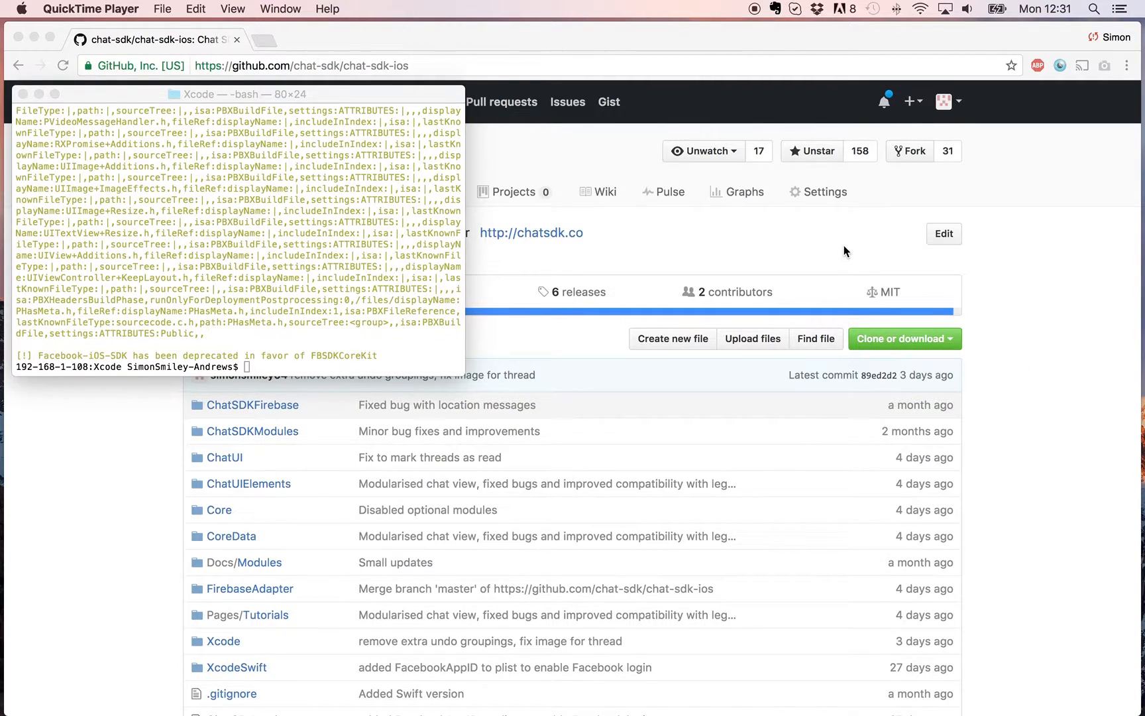
mouse_move(209, 238)
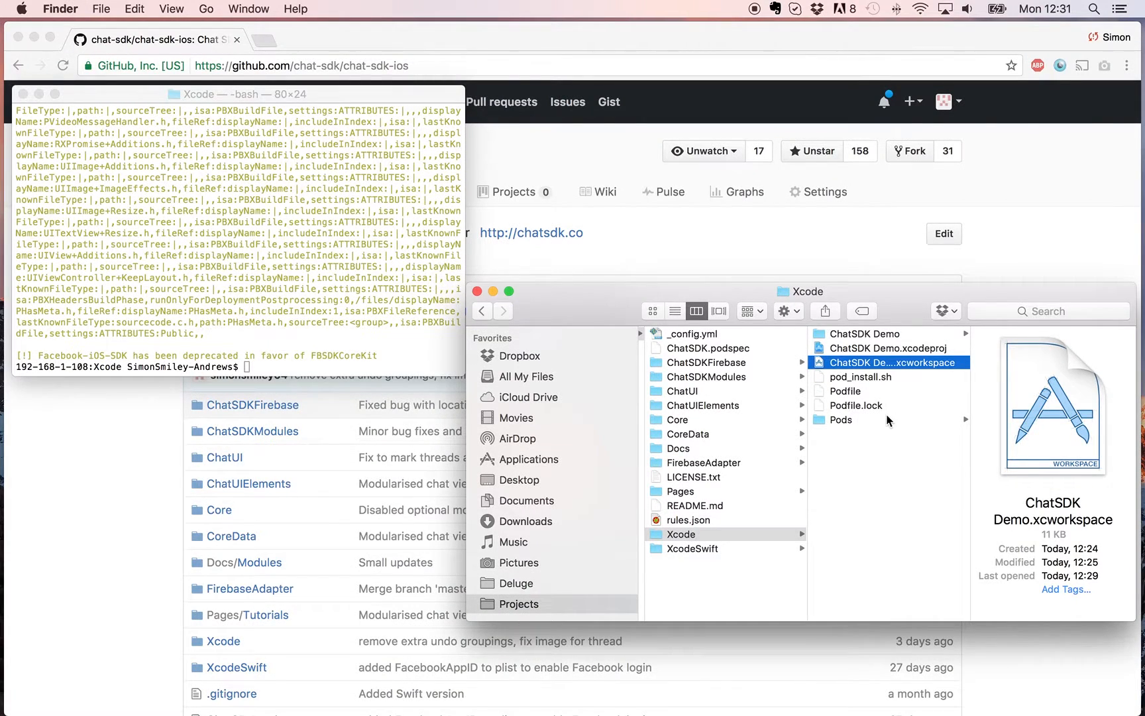
mouse_move(842, 411)
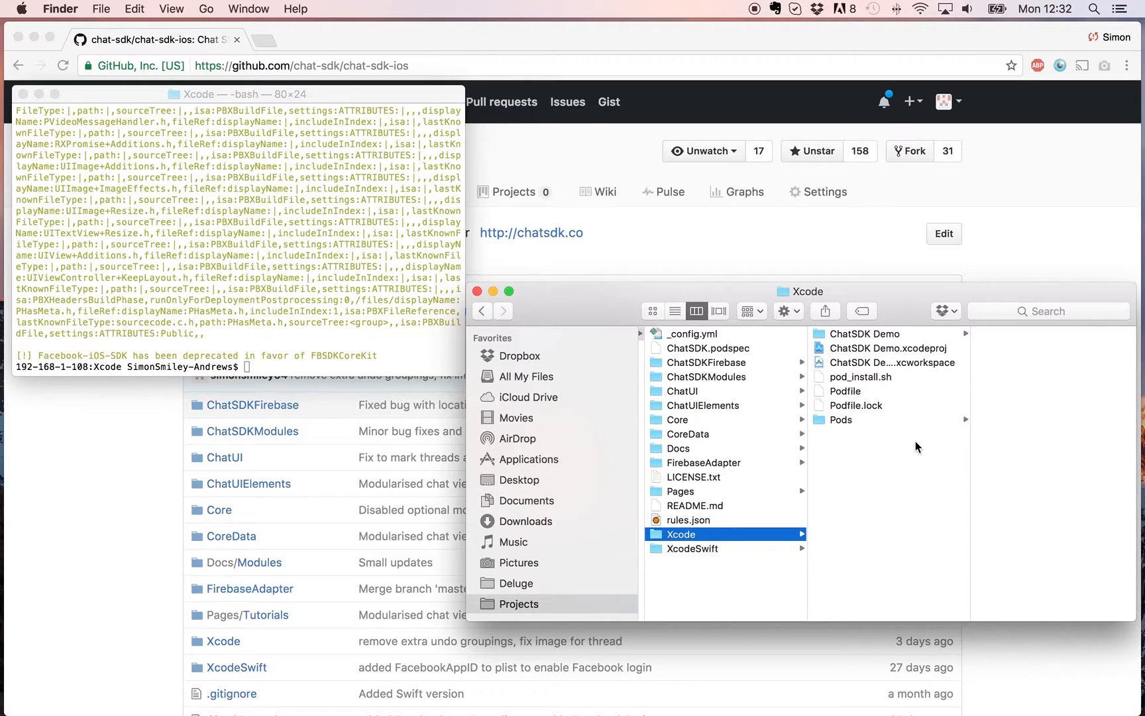
mouse_move(968, 382)
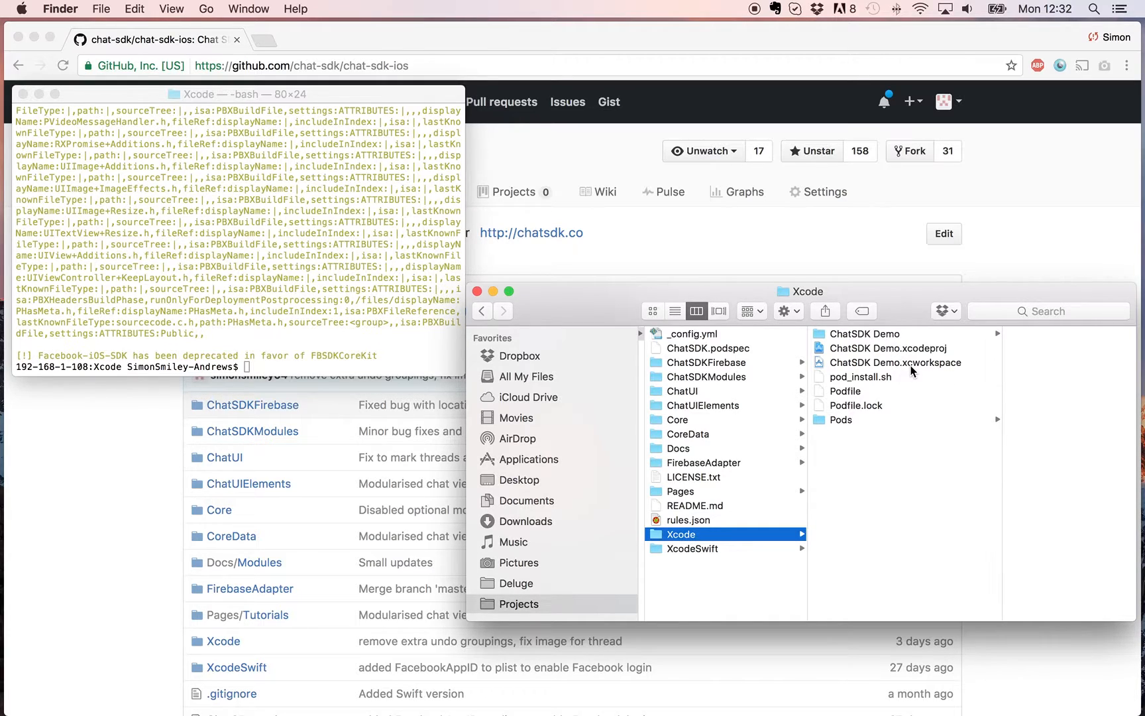
mouse_move(907, 357)
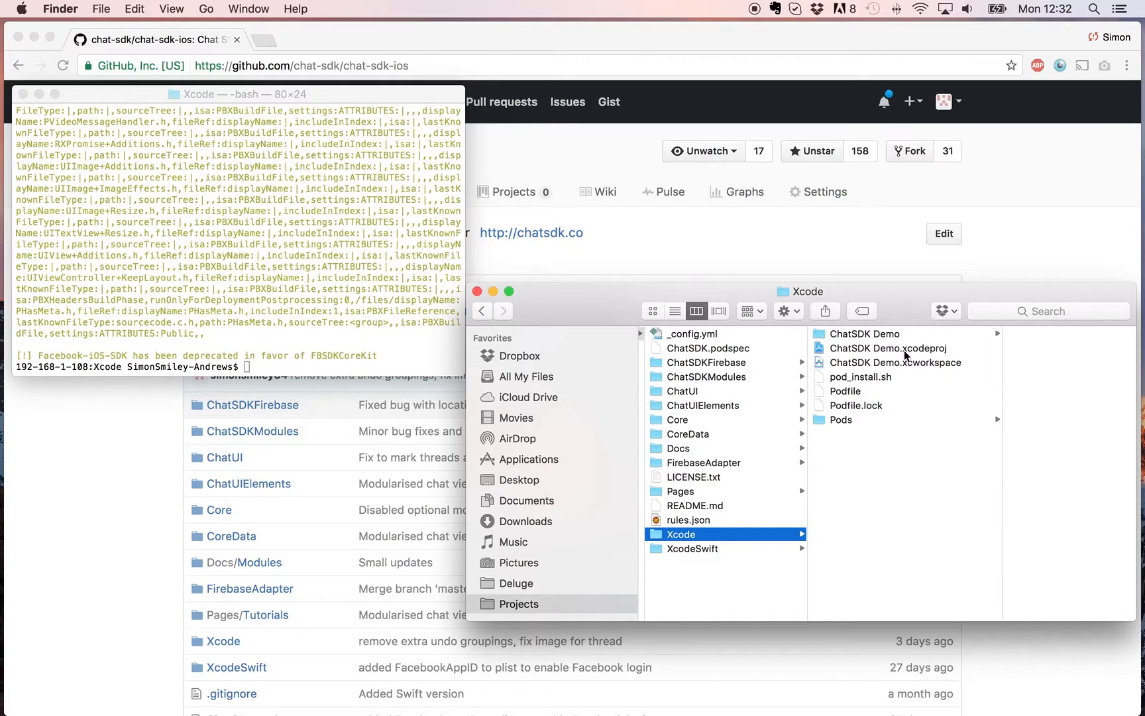
mouse_move(948, 358)
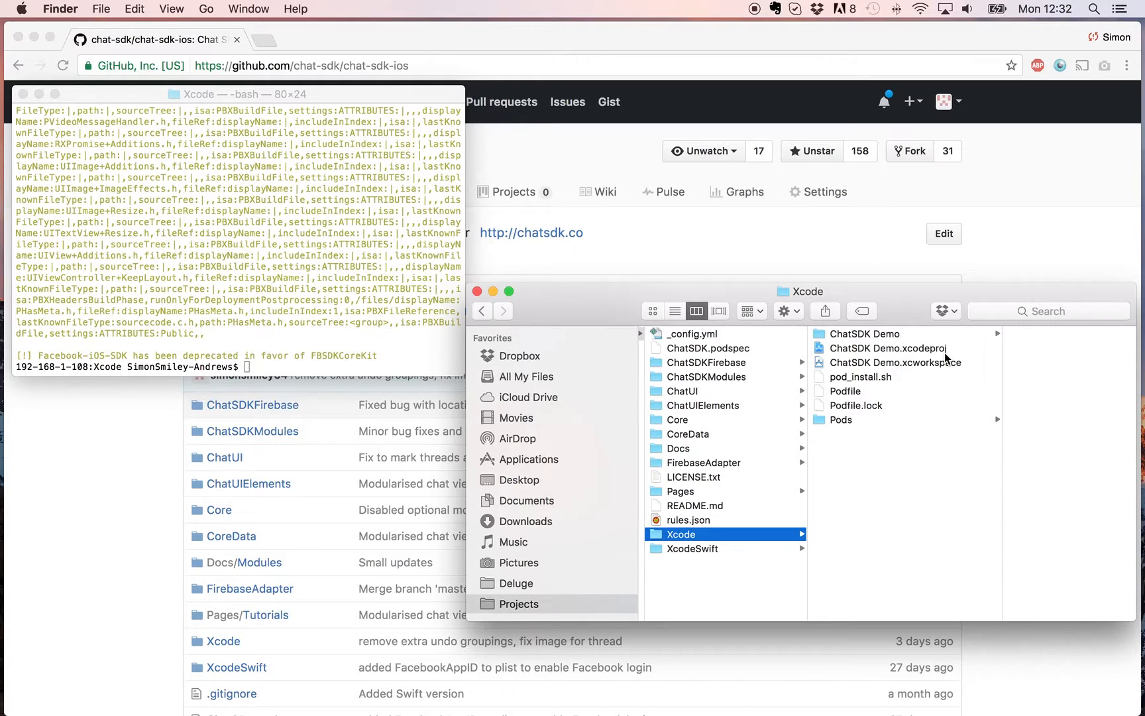
- Open ChatSDK Demo.xcworkspace from the Xcode folder in Xcode
double_click(878, 346)
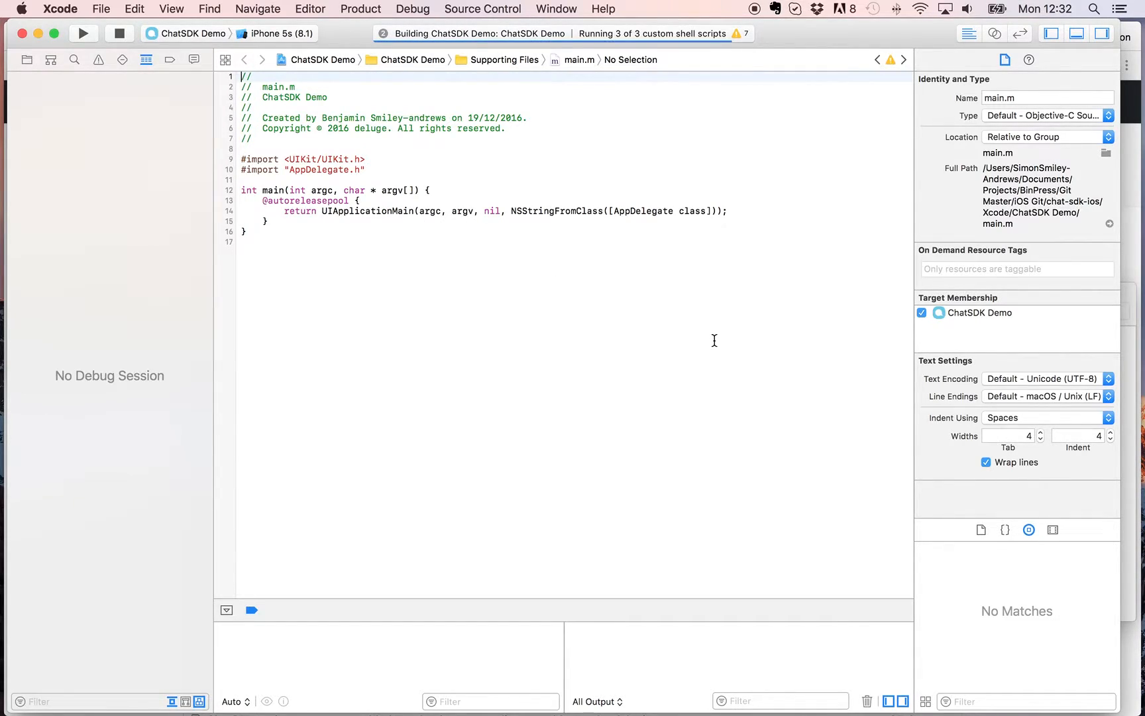
- Run ChatSDK Demo on the iPhone 5s simulator until the Chat SDK login screen appears
left_click(83, 33)
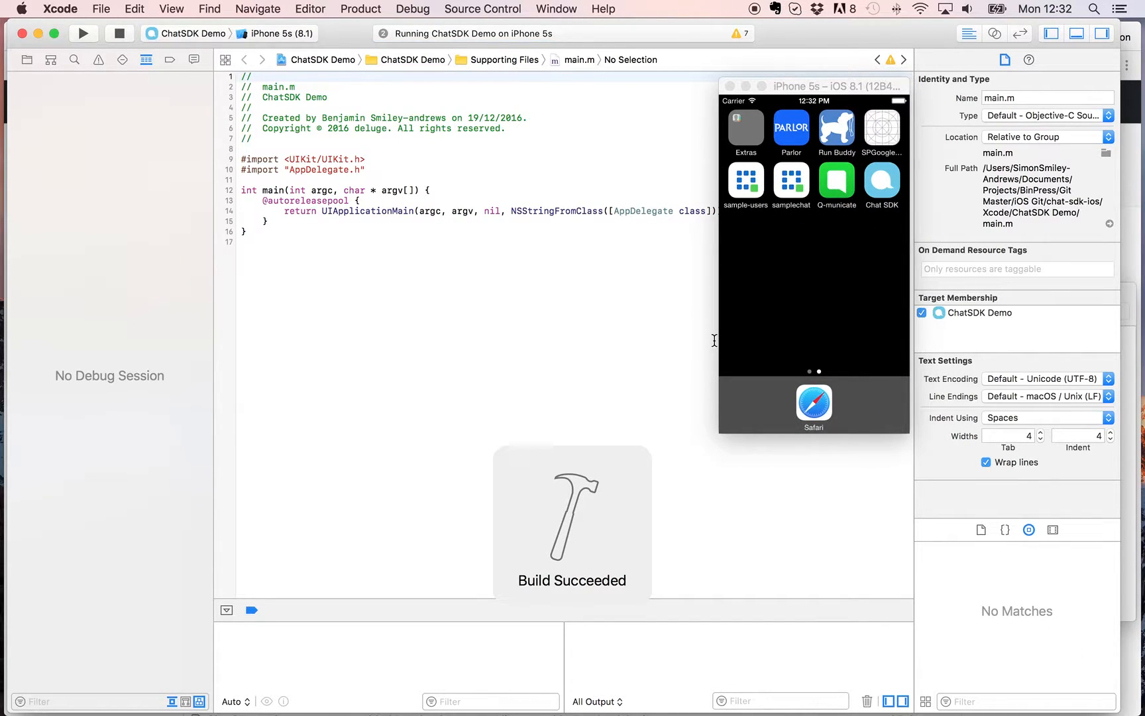
left_click(84, 34)
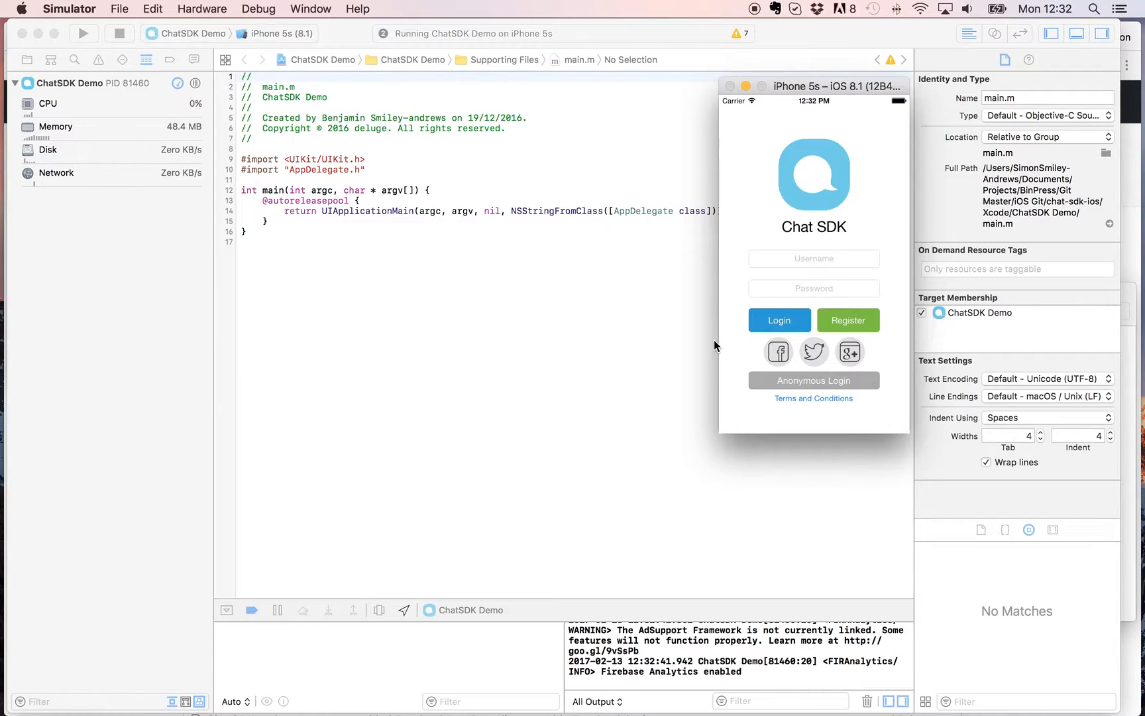
- Log in anonymously, view the Profile and Contacts tabs, then open the Test room
left_click(813, 380)
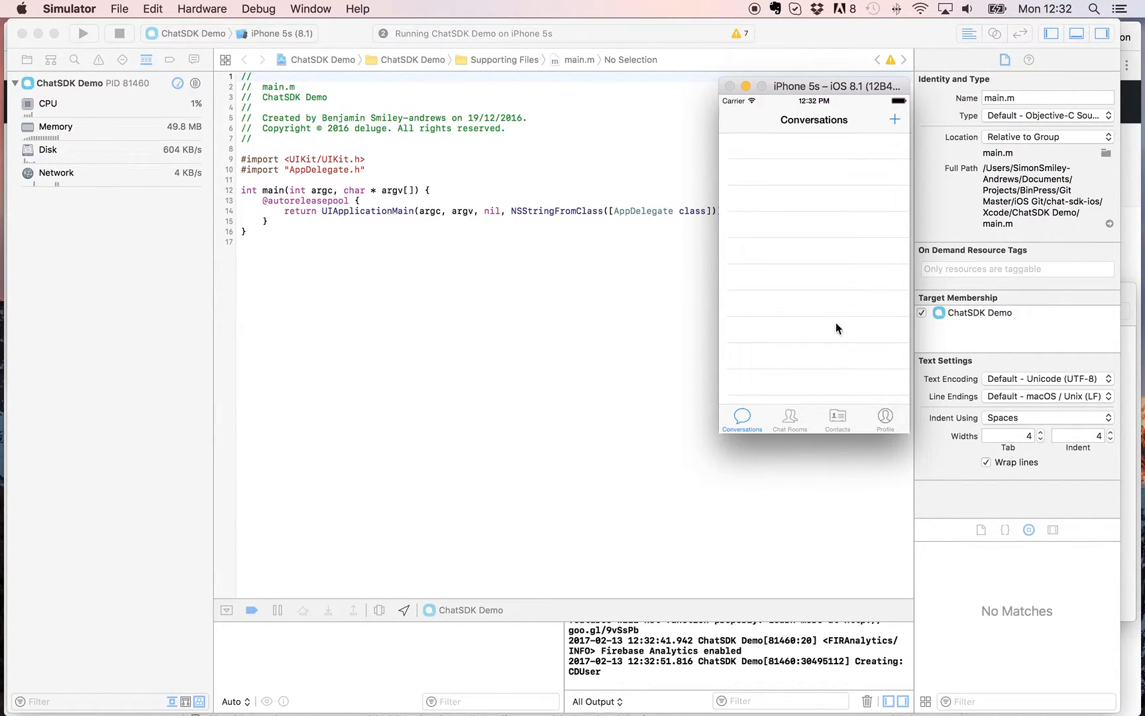
left_click(884, 418)
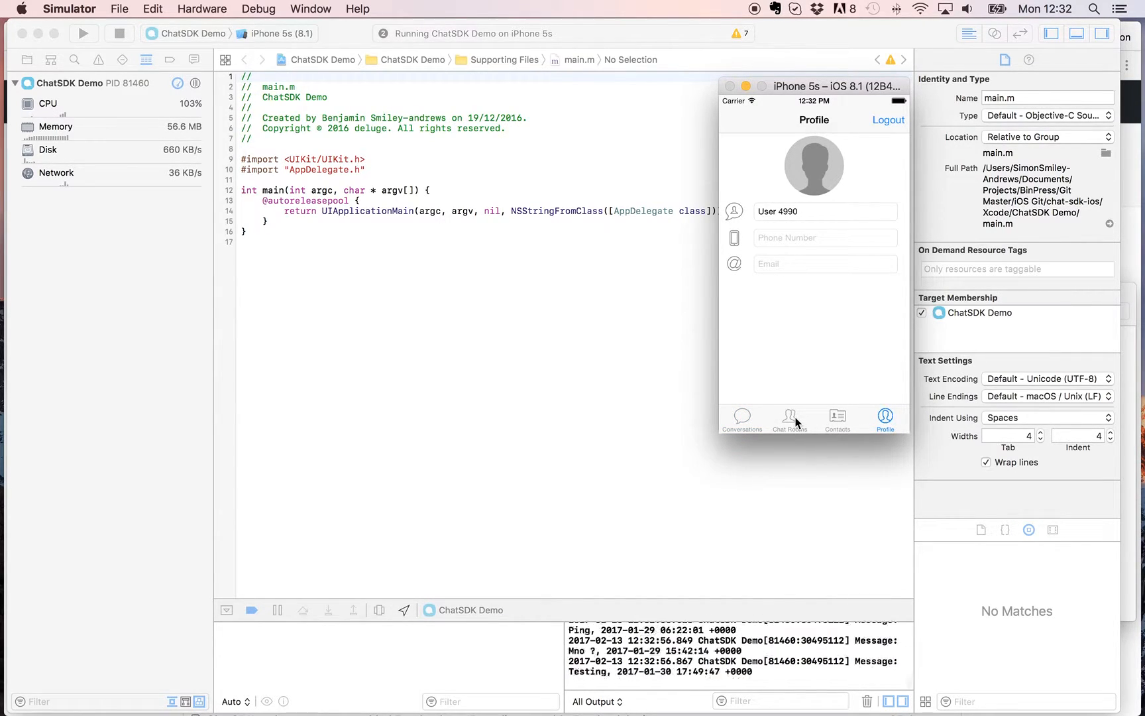
left_click(837, 416)
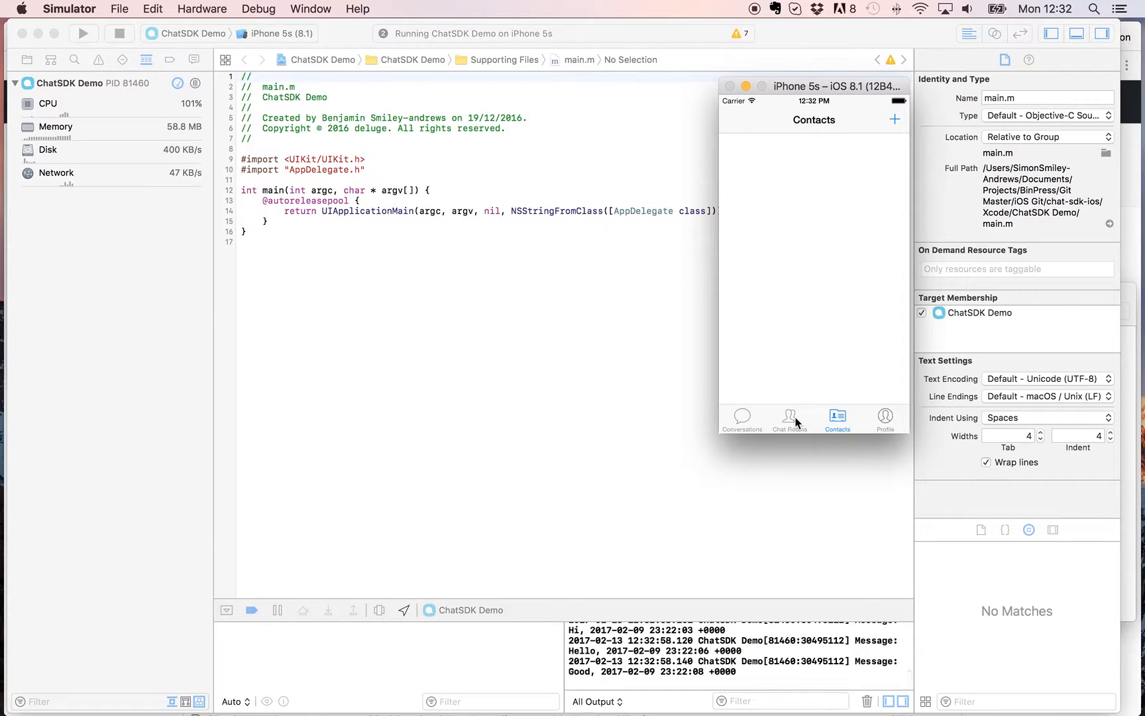
left_click(789, 418)
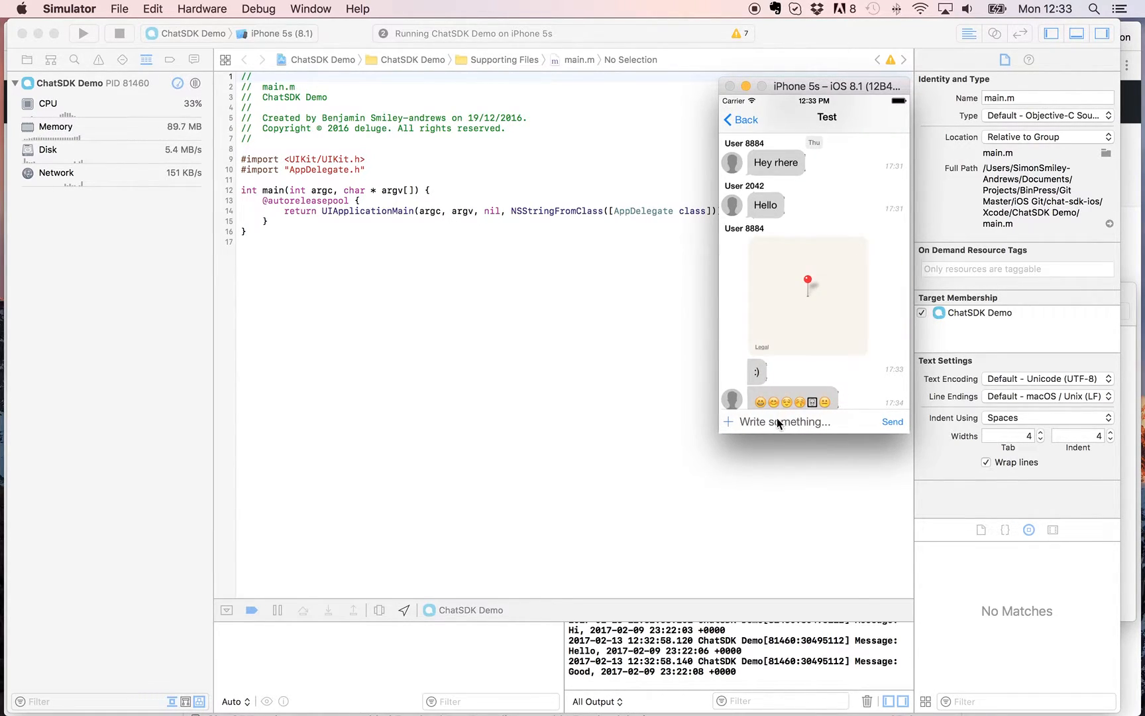
- Enter 'Thanks for watching' in the Write something field and send it
scroll("down", 3)
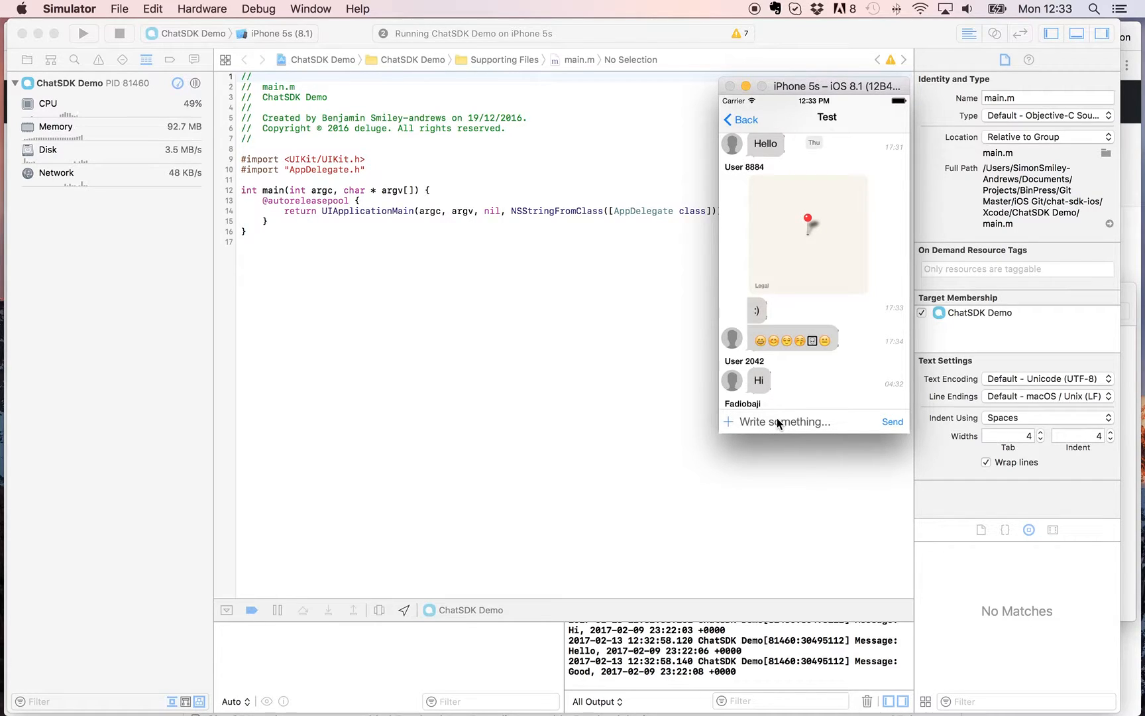
left_click(786, 422)
type("Tha")
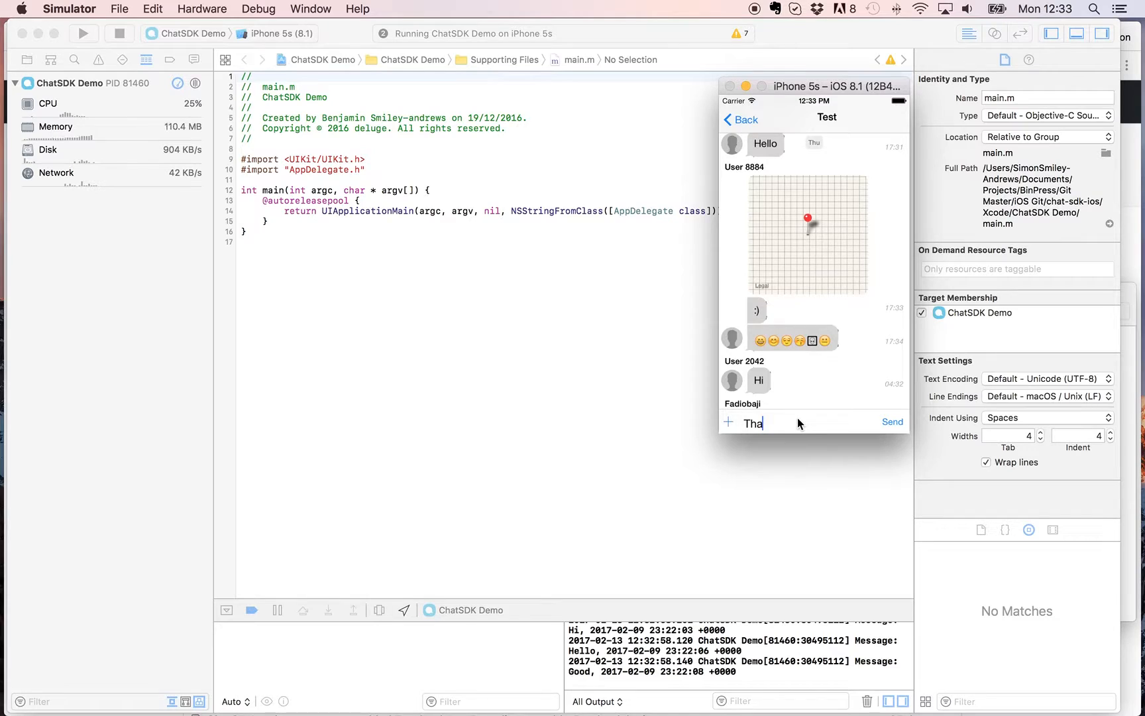
type("nks")
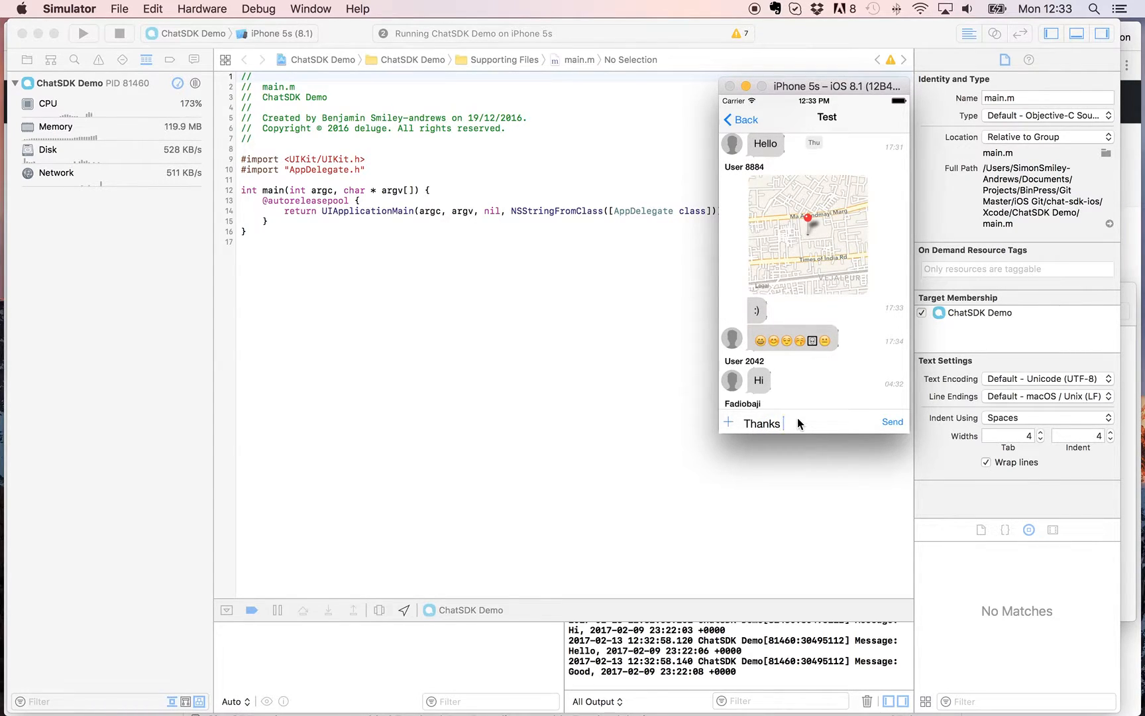
type("for watching")
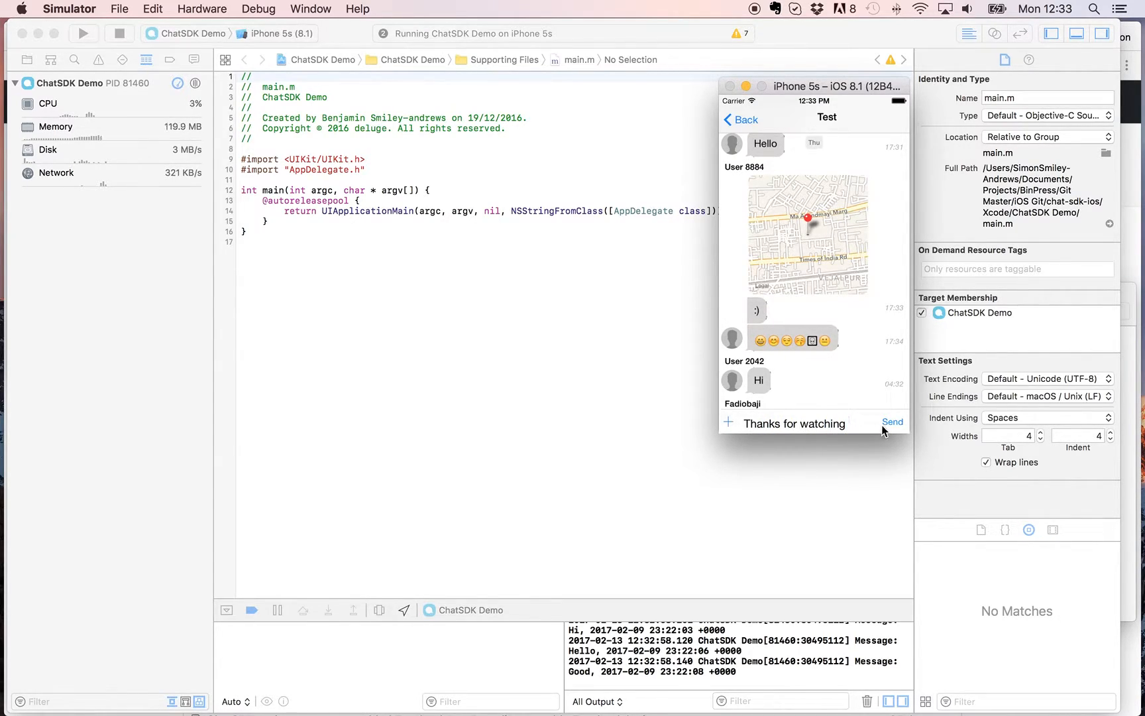
left_click(893, 422)
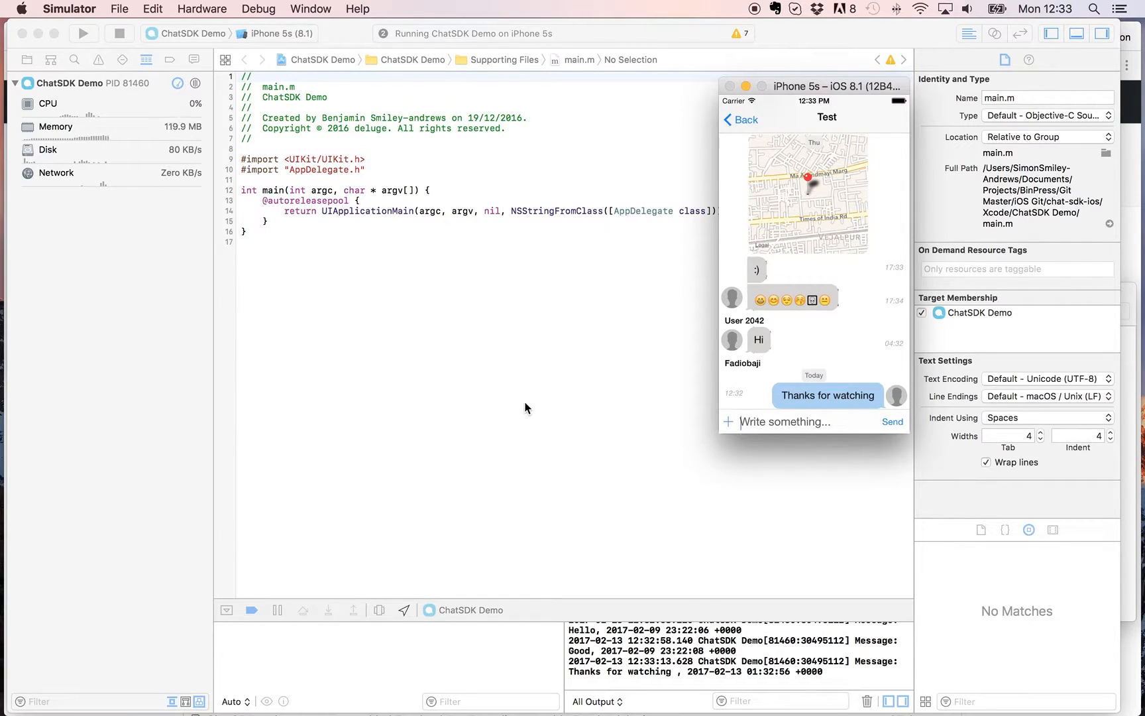